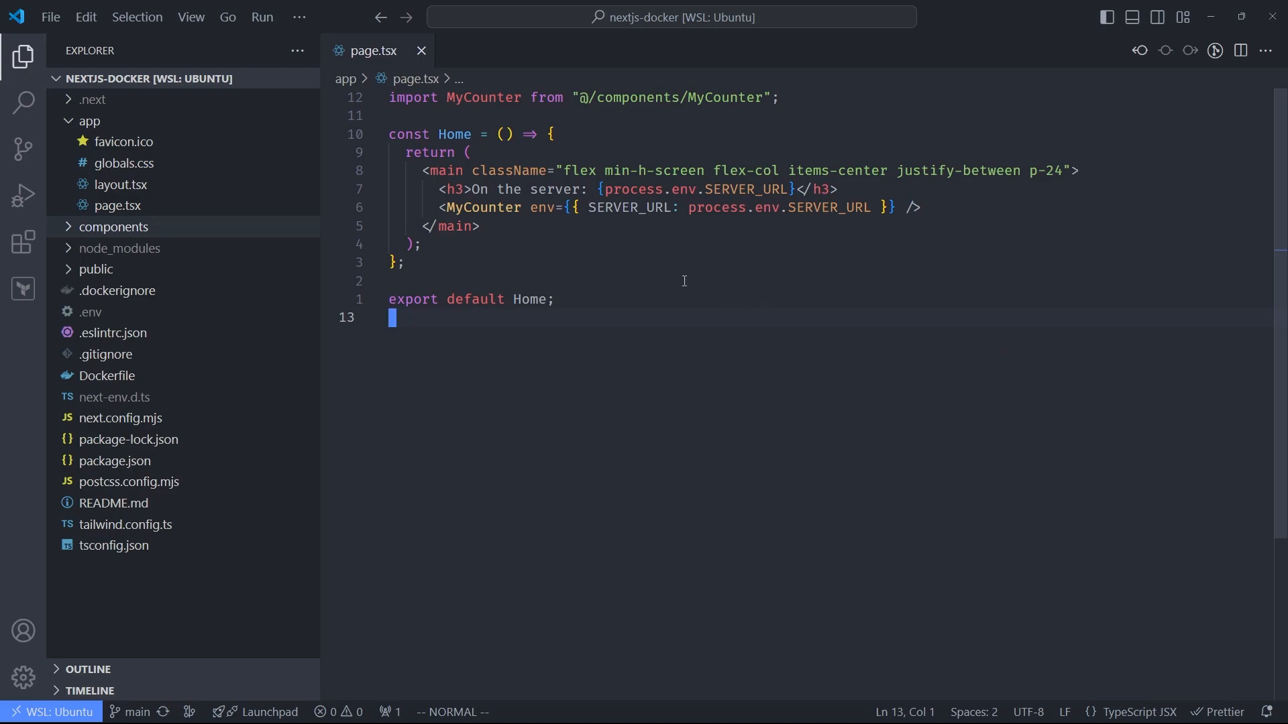
{"action": "mouse_move", "coordinate": [635, 259]}
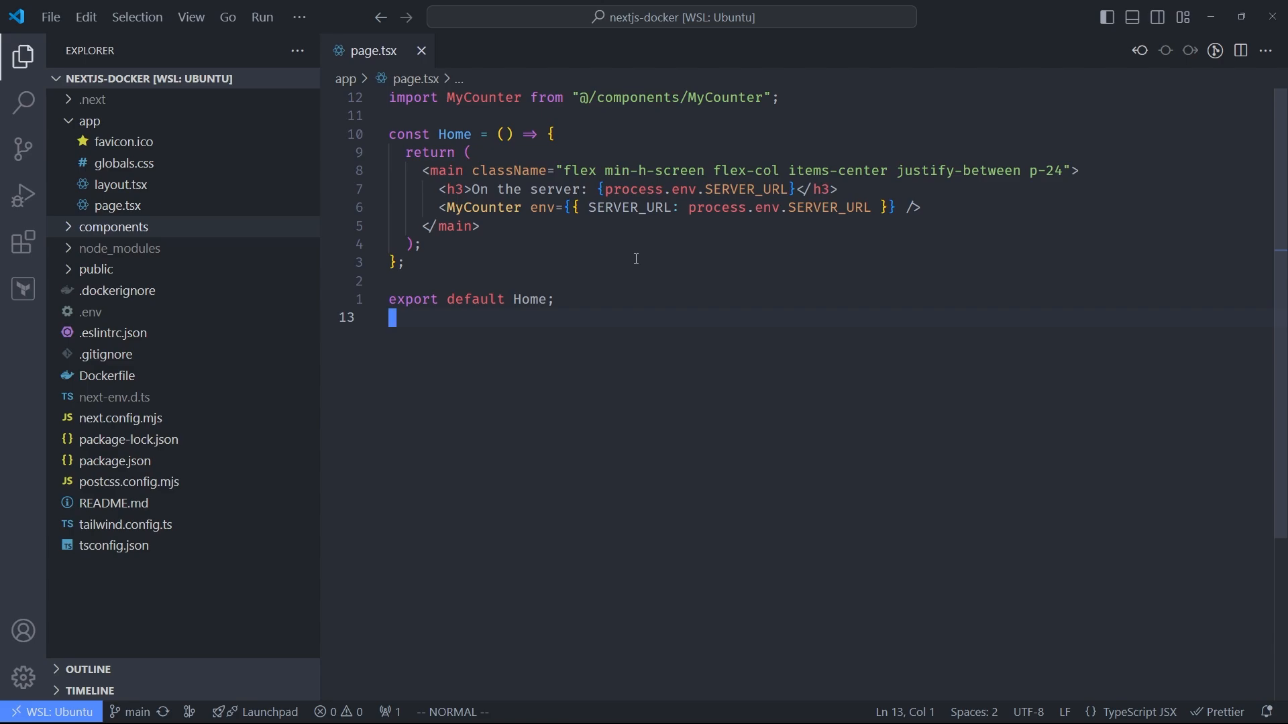
{"action": "mouse_move", "coordinate": [599, 263]}
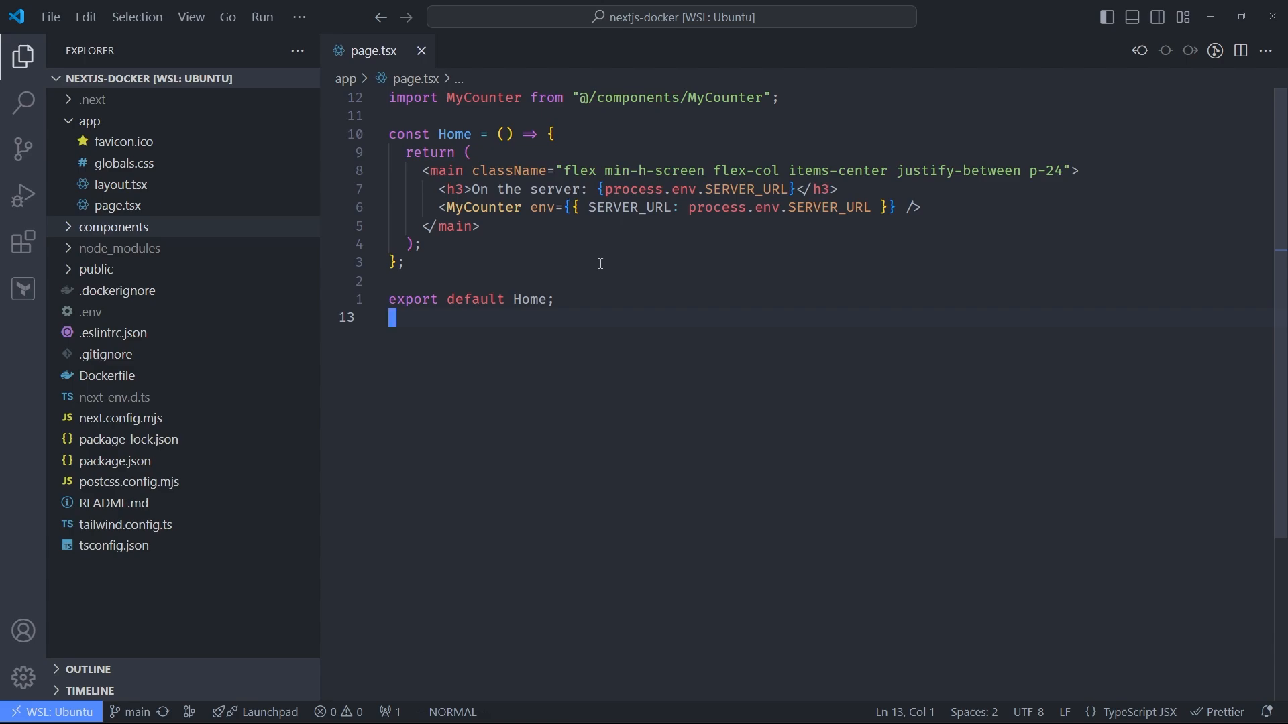
{"action": "mouse_move", "coordinate": [541, 274]}
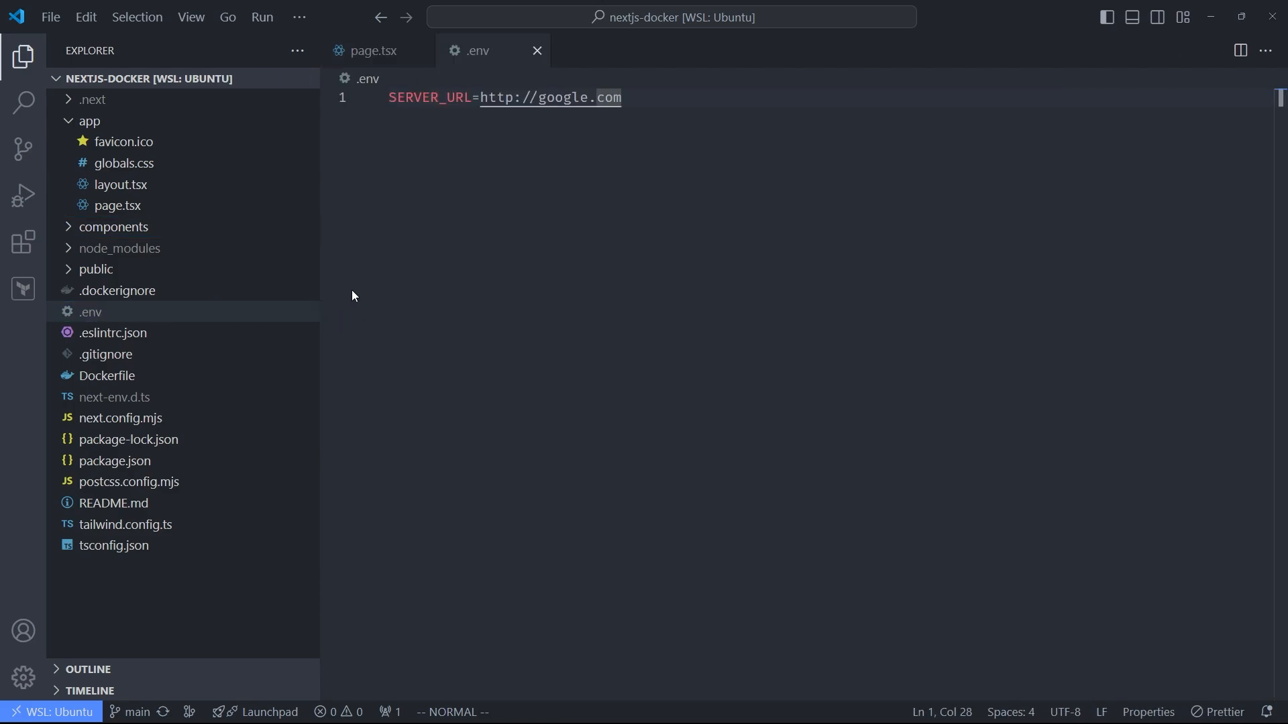
{"action": "mouse_move", "coordinate": [413, 264]}
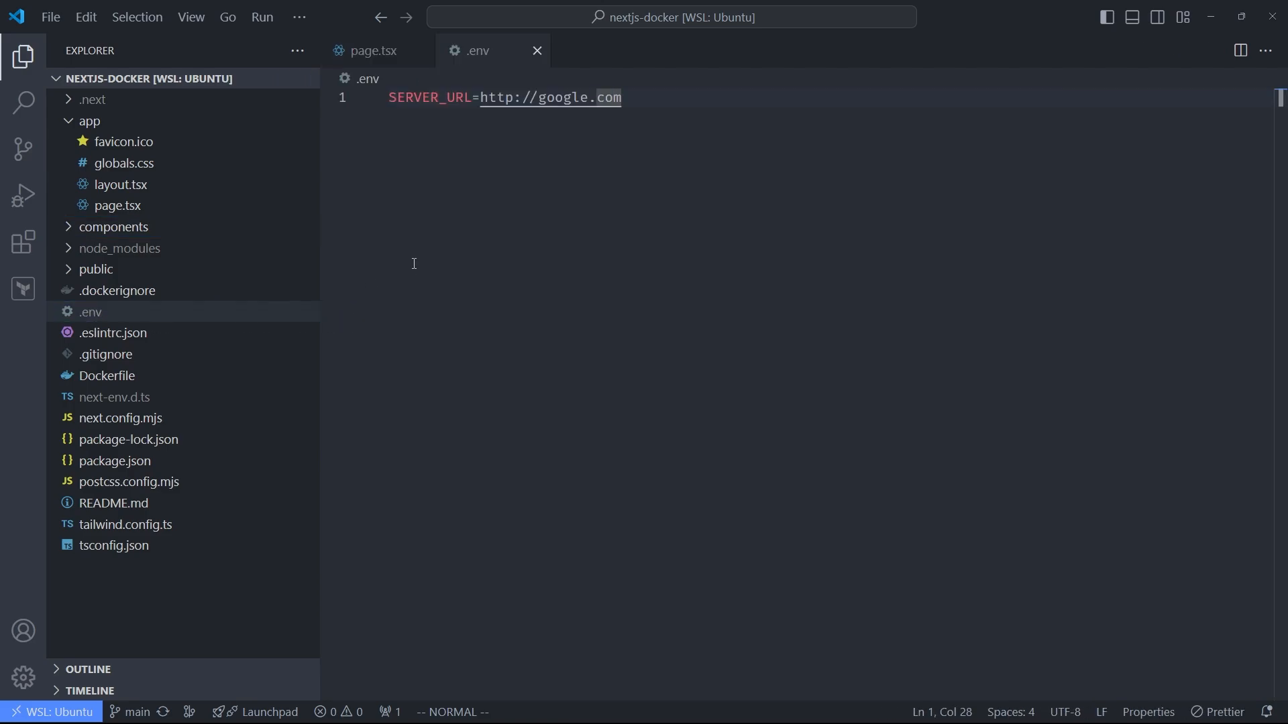
{"action": "mouse_move", "coordinate": [440, 194]}
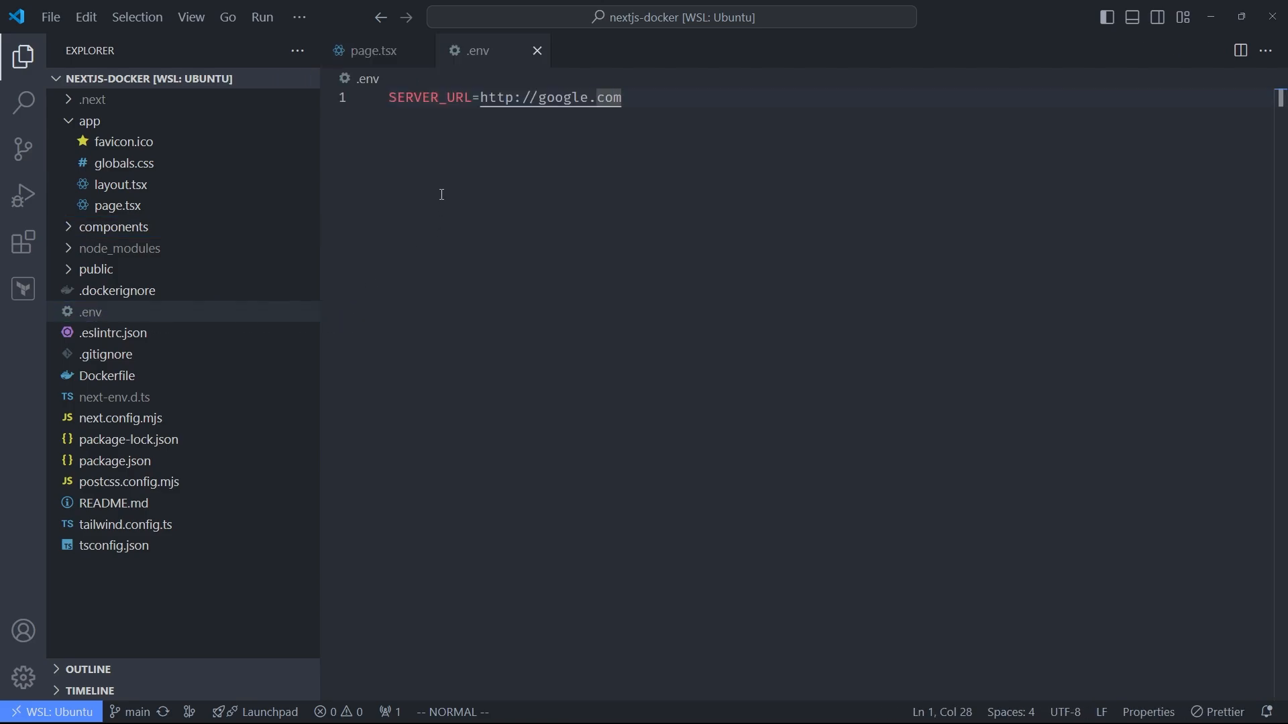
{"action": "mouse_move", "coordinate": [451, 215]}
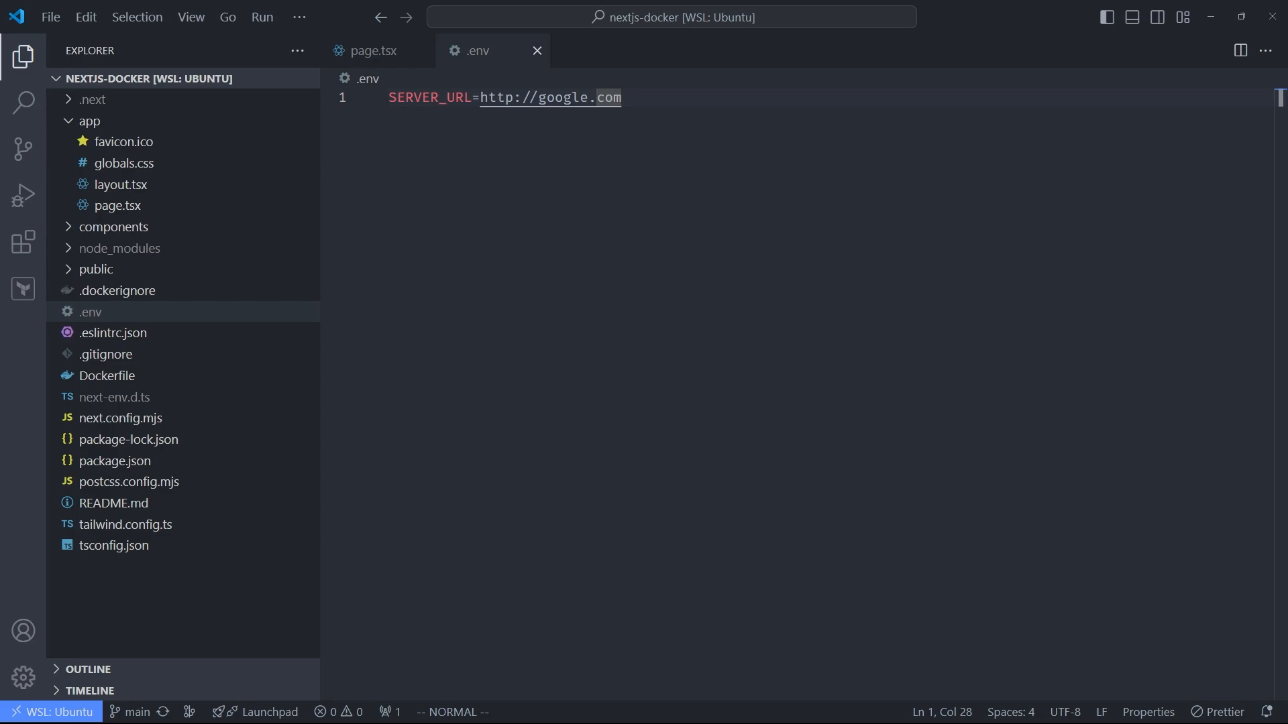
{"action": "left_click", "coordinate": [420, 14]}
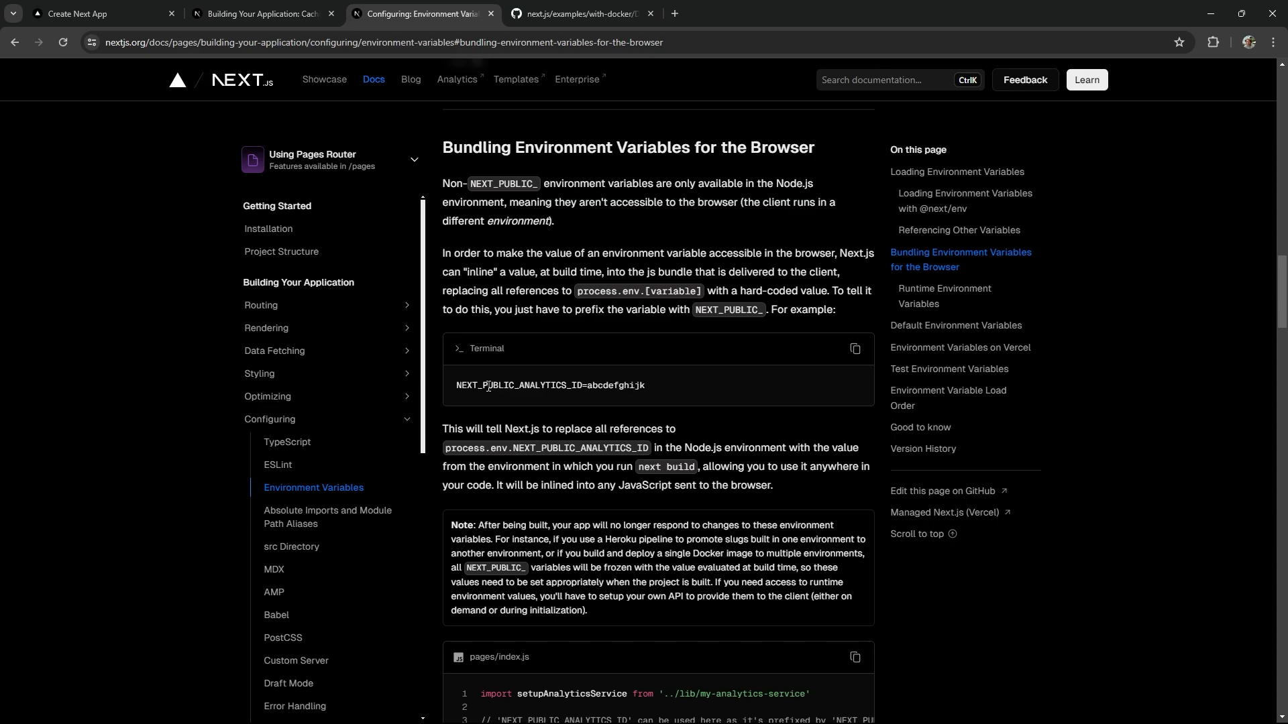
Step: Scroll through the NEXT_PUBLIC_ bundling section of the Next.js environment variable docs
{"action": "scroll", "scroll_direction": "down", "scroll_amount": 3}
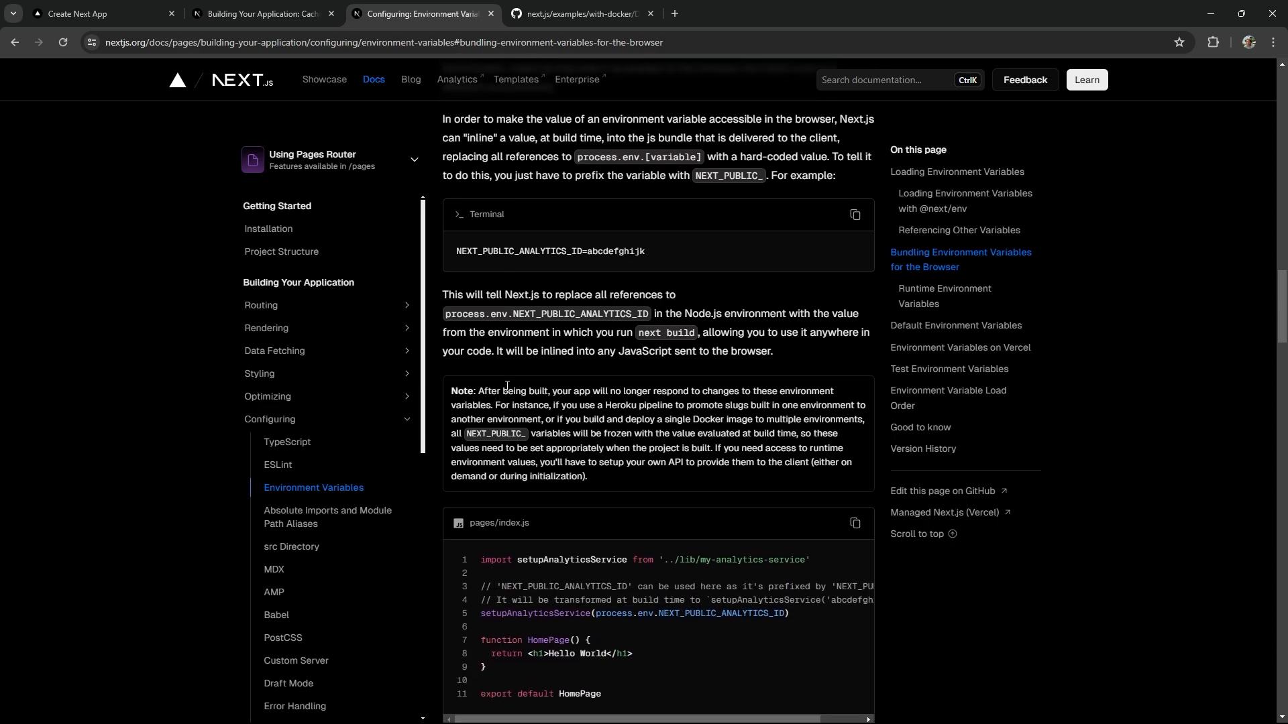
{"action": "scroll", "scroll_direction": "up", "scroll_amount": 3}
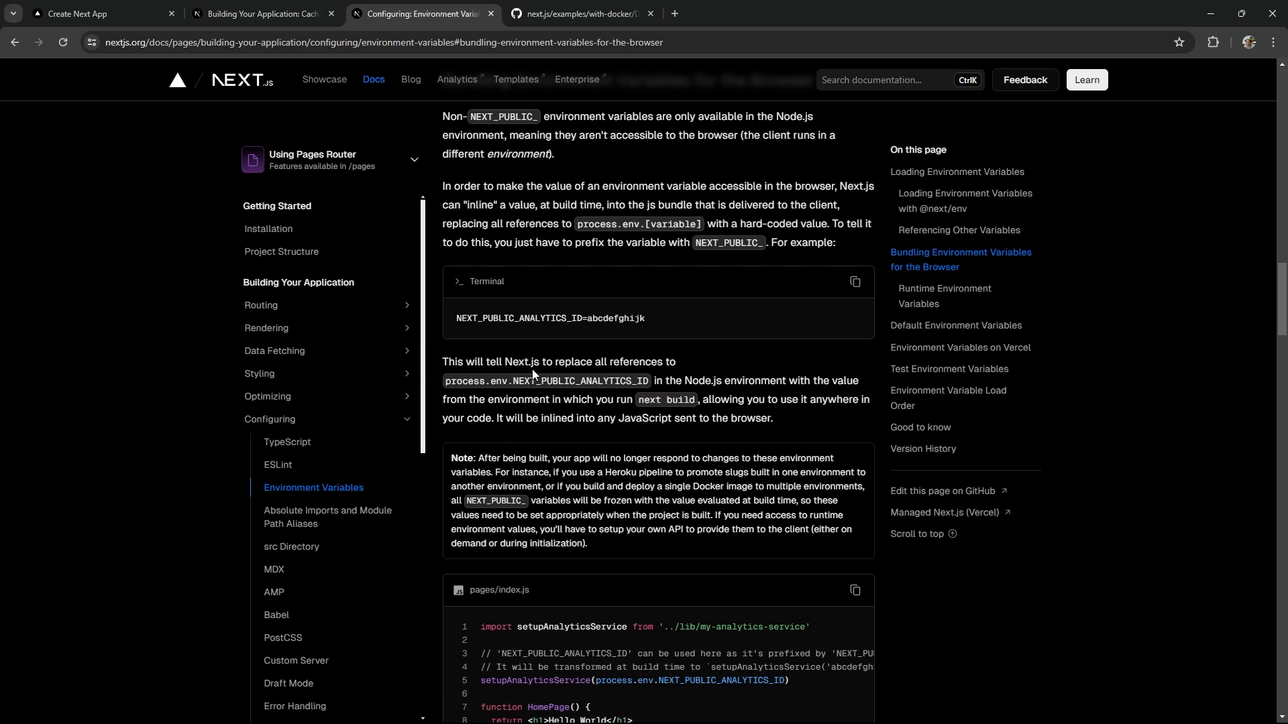
{"action": "mouse_move", "coordinate": [458, 395]}
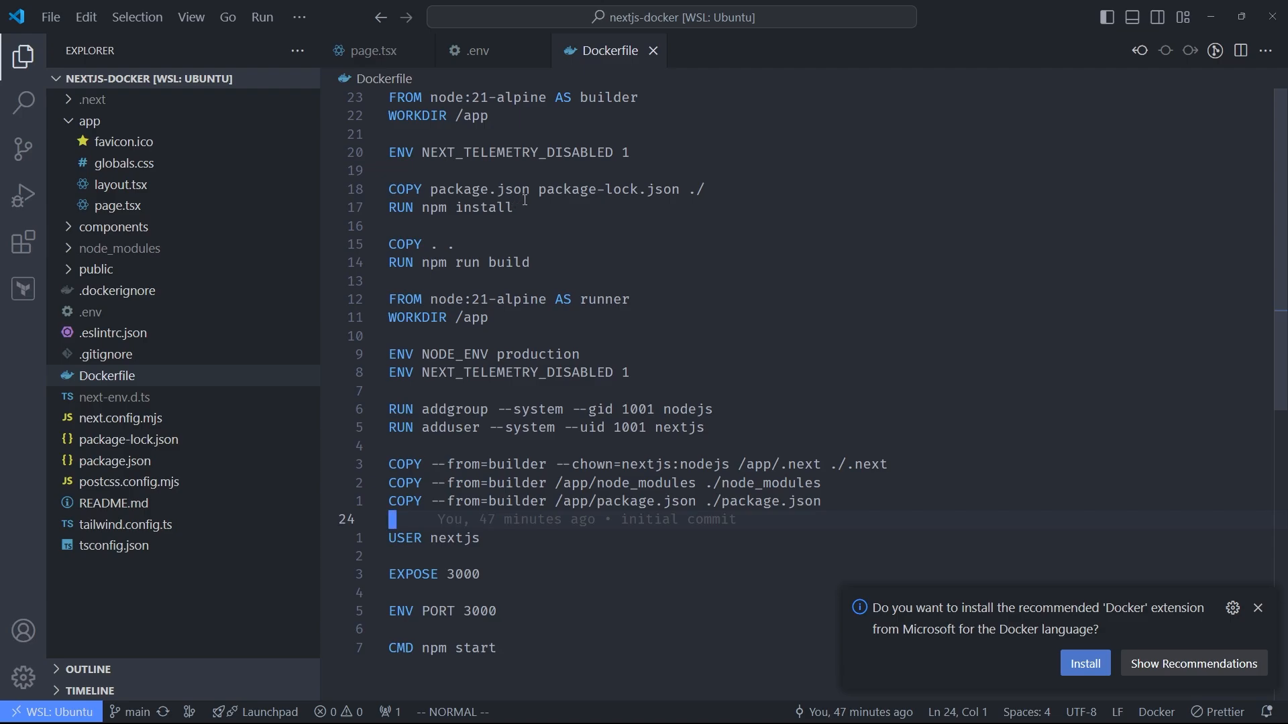
{"action": "mouse_move", "coordinate": [761, 283]}
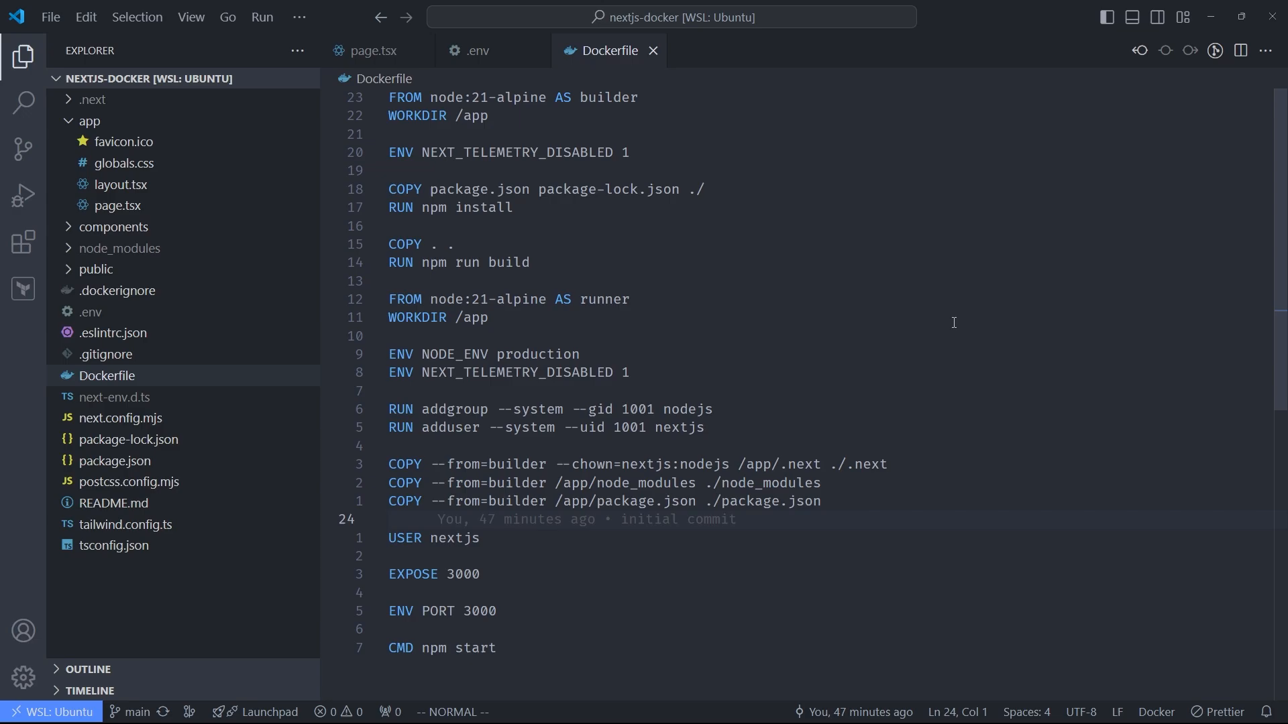
Step: Scroll through the Dockerfile's builder and runner stages, then open .dockerignore
{"action": "scroll", "scroll_direction": "down", "scroll_amount": 3}
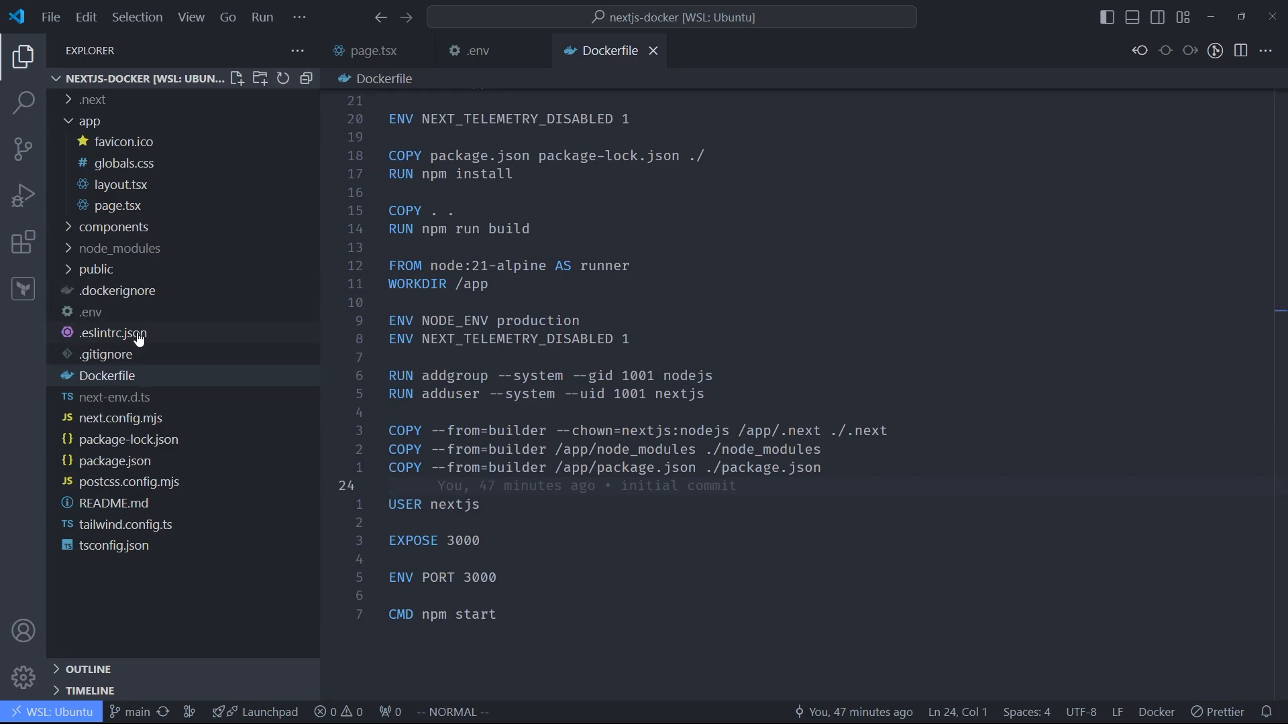
{"action": "left_click", "coordinate": [118, 290]}
{"action": "type", "text": "np"}
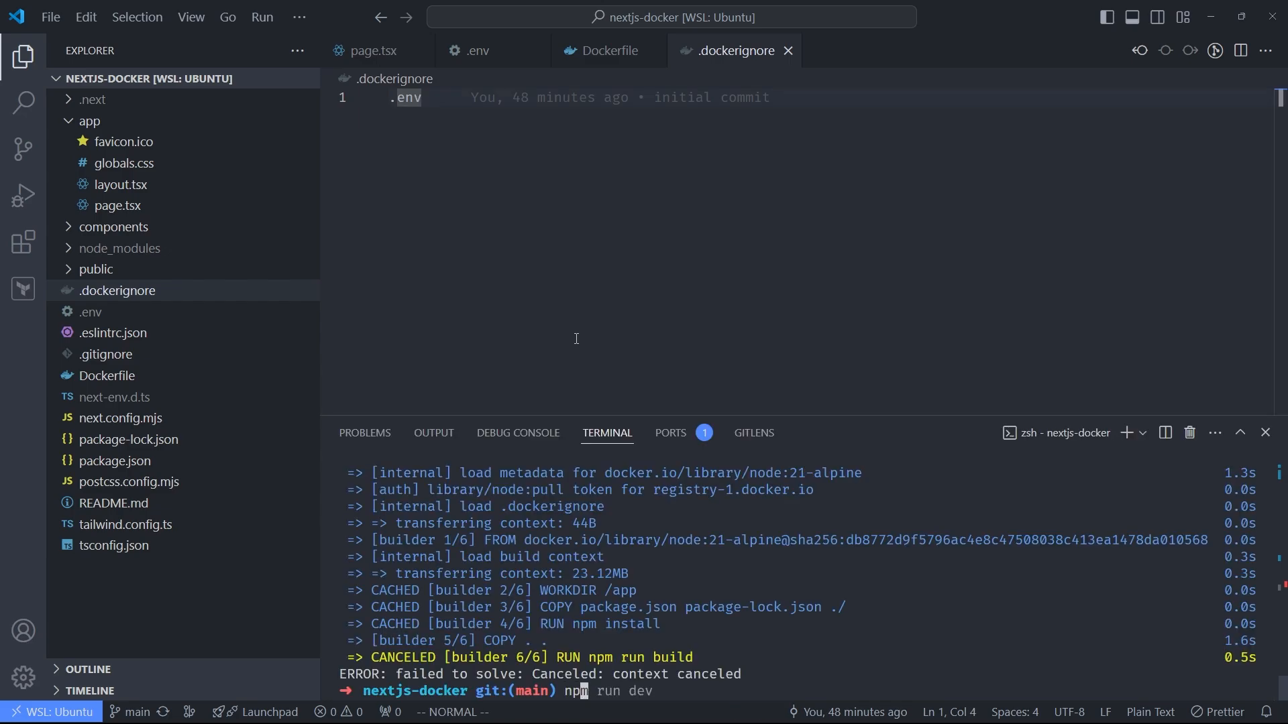
Step: Start the Next.js dev server with npm run dev on localhost:3000
{"action": "key", "text": "Return"}
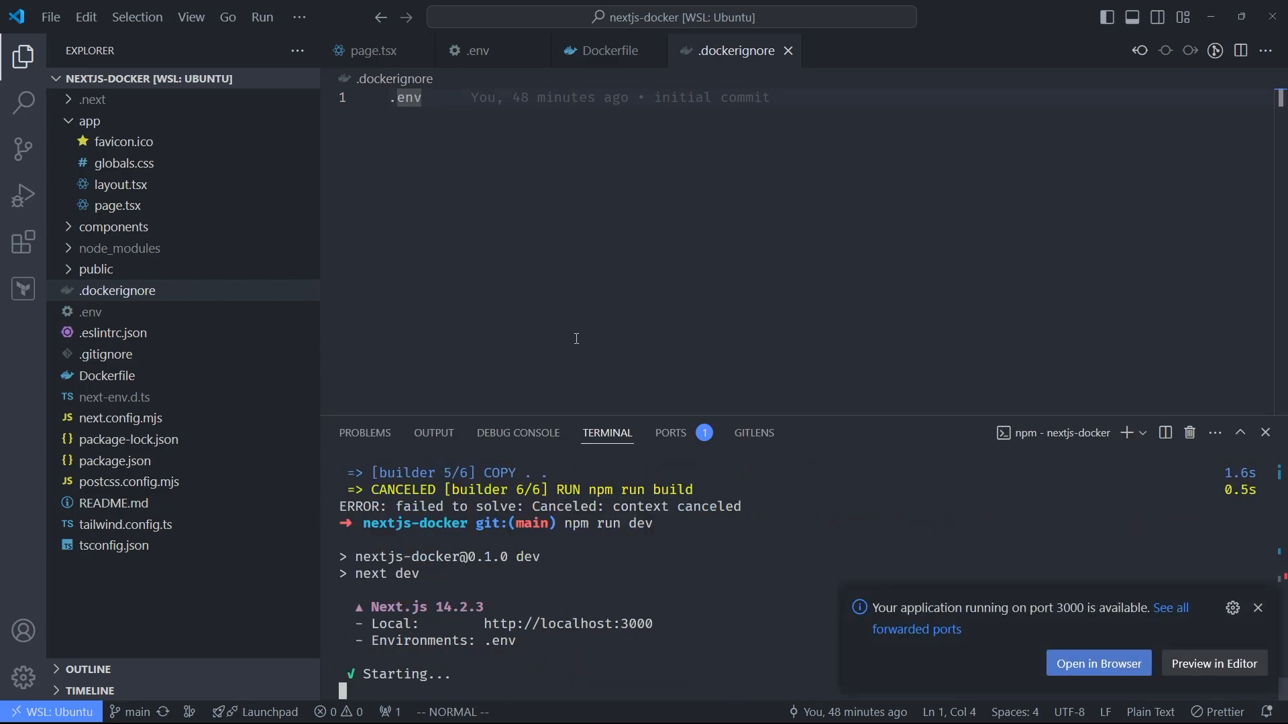
{"action": "left_click", "coordinate": [377, 51]}
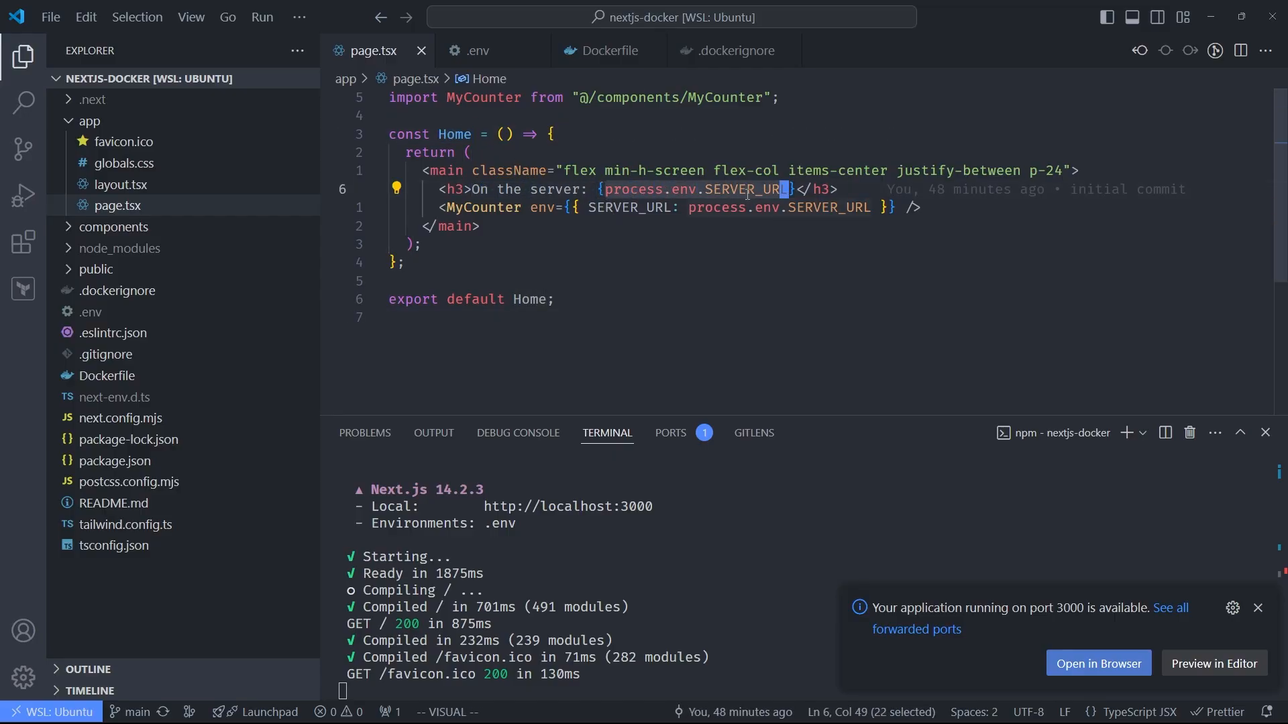
{"action": "mouse_move", "coordinate": [698, 189]}
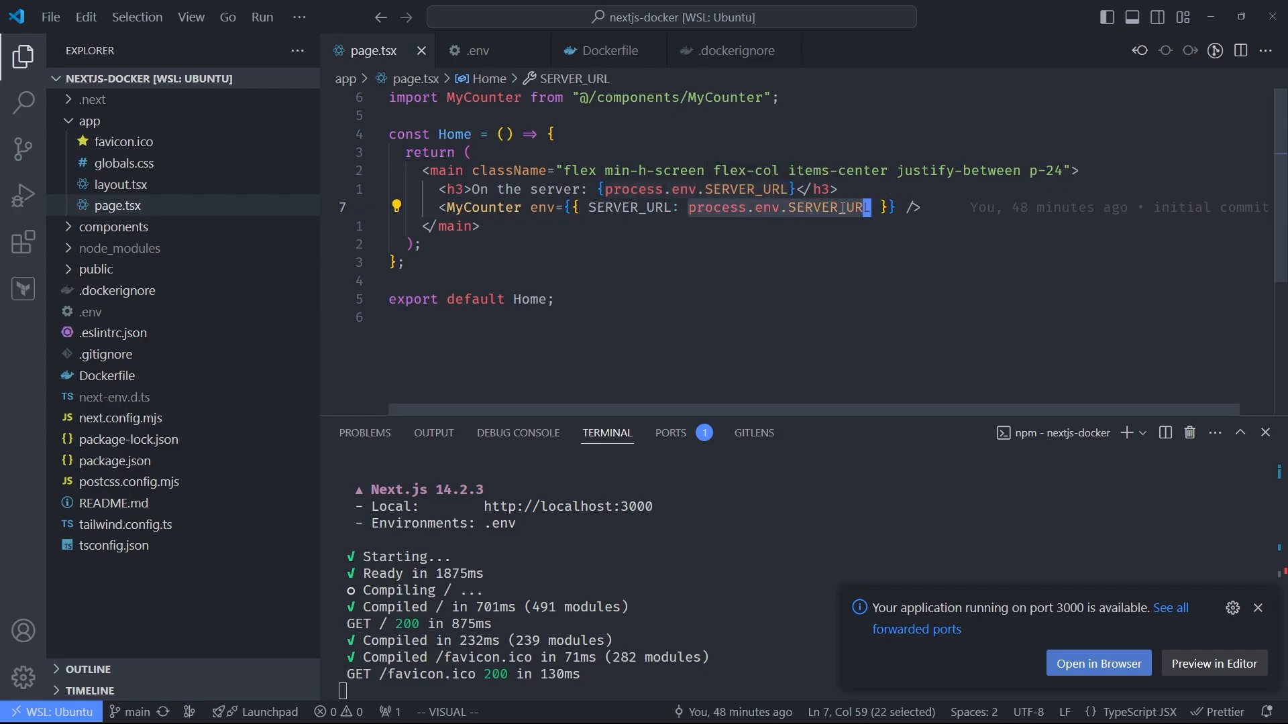
Step: Go to components/MyCounter/index.tsx and select its env.SERVER_URL reference
{"action": "key", "text": "Escape"}
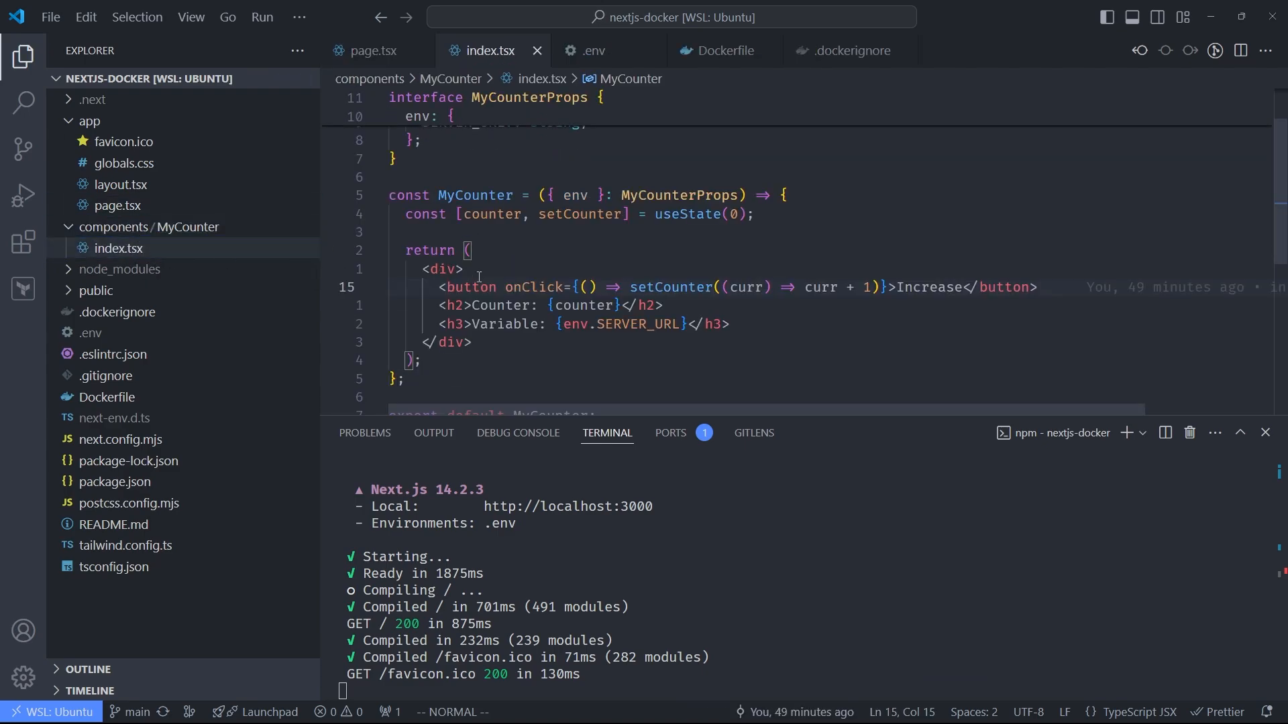
{"action": "key", "text": "v"}
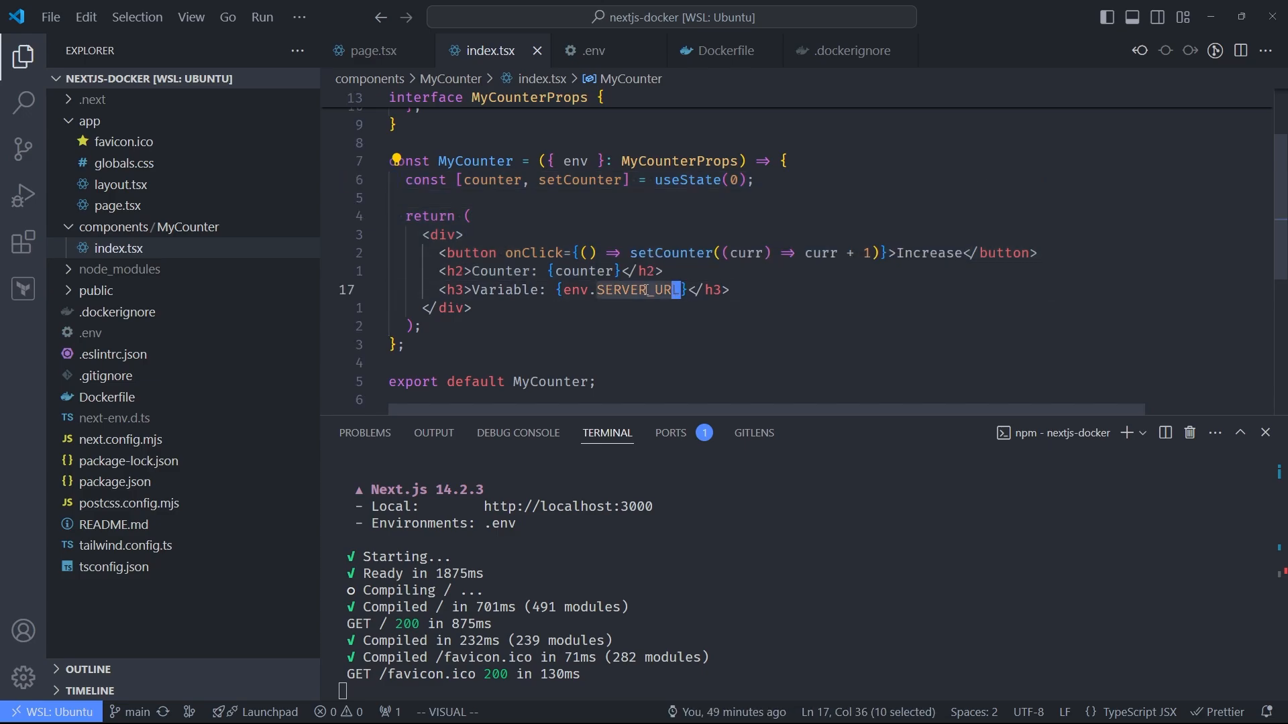
{"action": "mouse_move", "coordinate": [641, 289]}
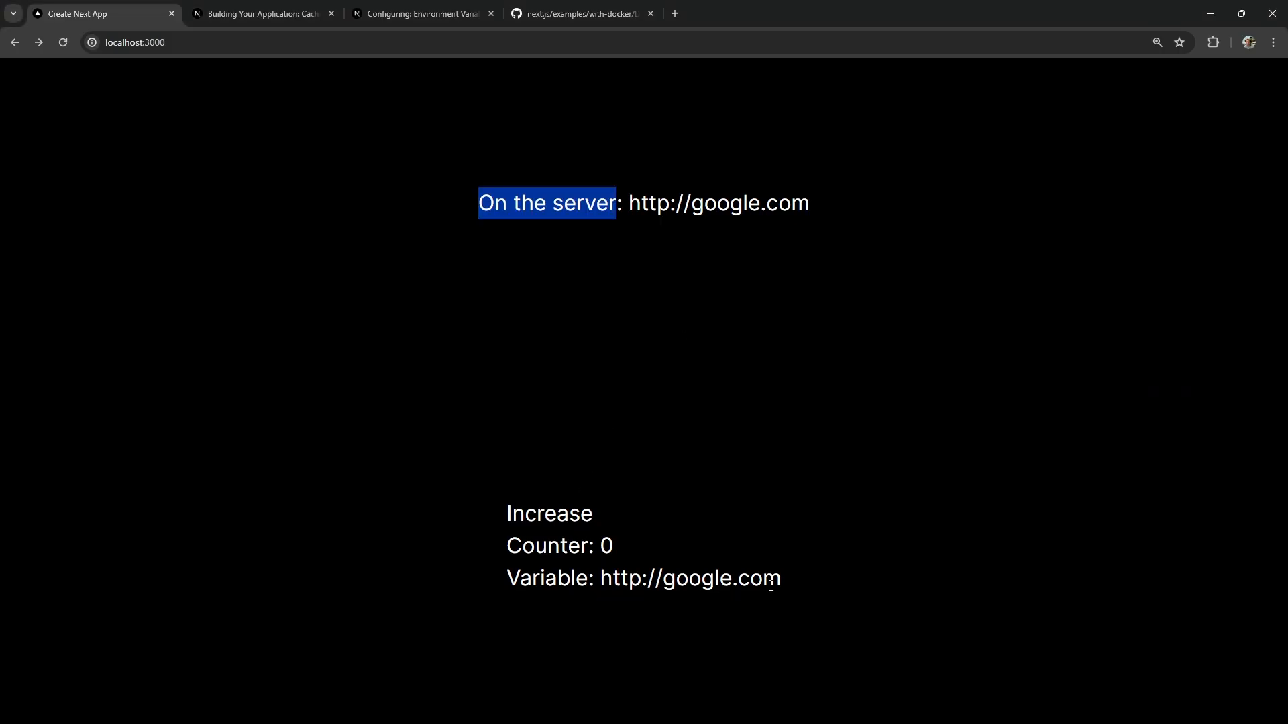
{"action": "double_click", "coordinate": [690, 578]}
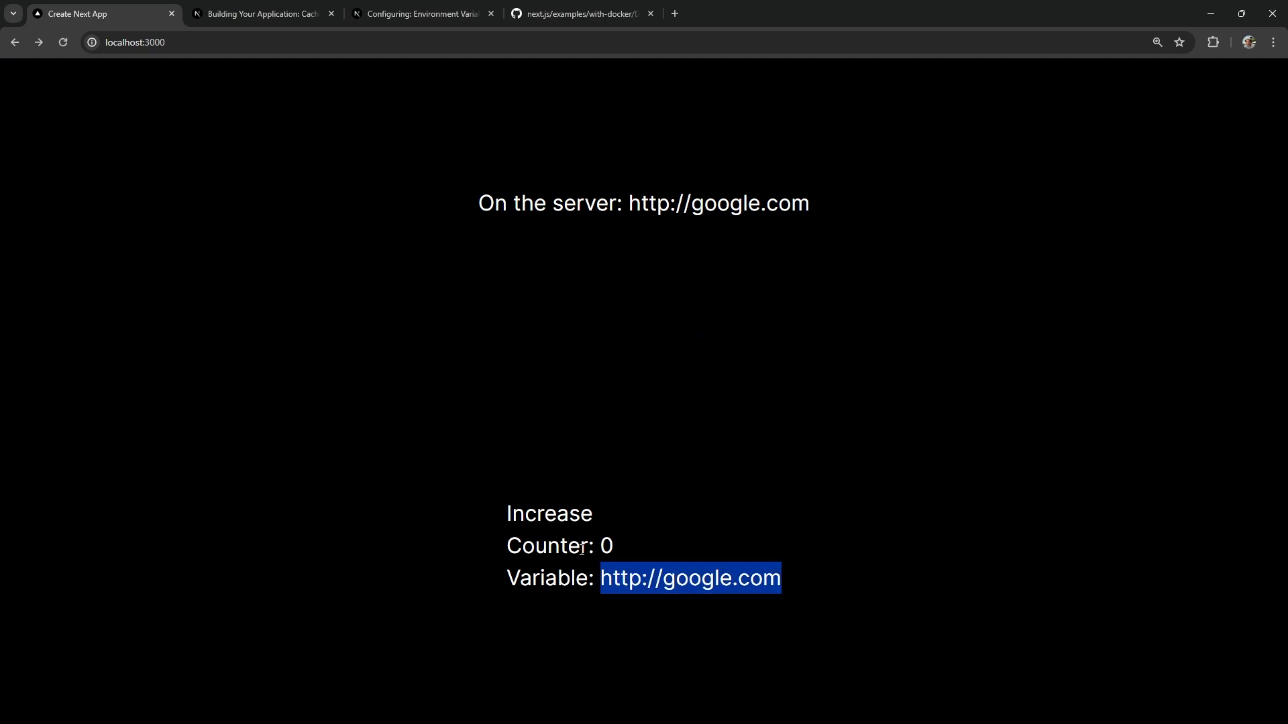
{"action": "left_click", "coordinate": [549, 514]}
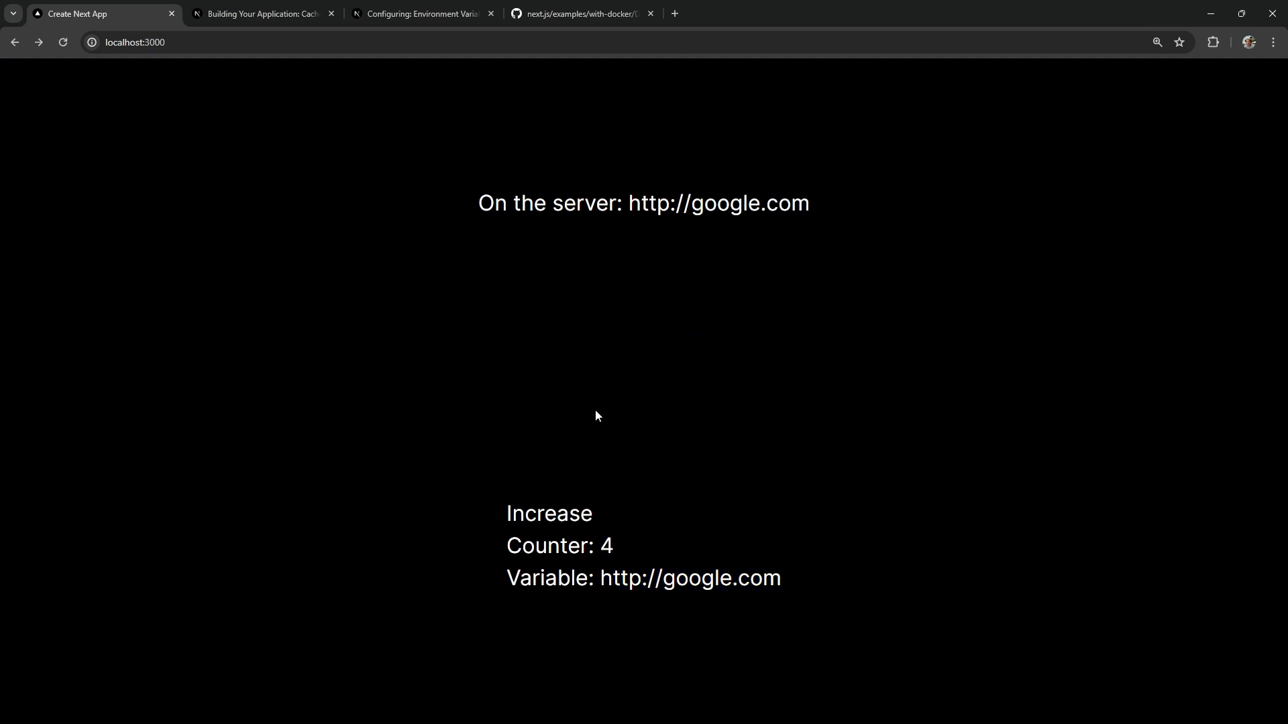
{"action": "mouse_move", "coordinate": [420, 371]}
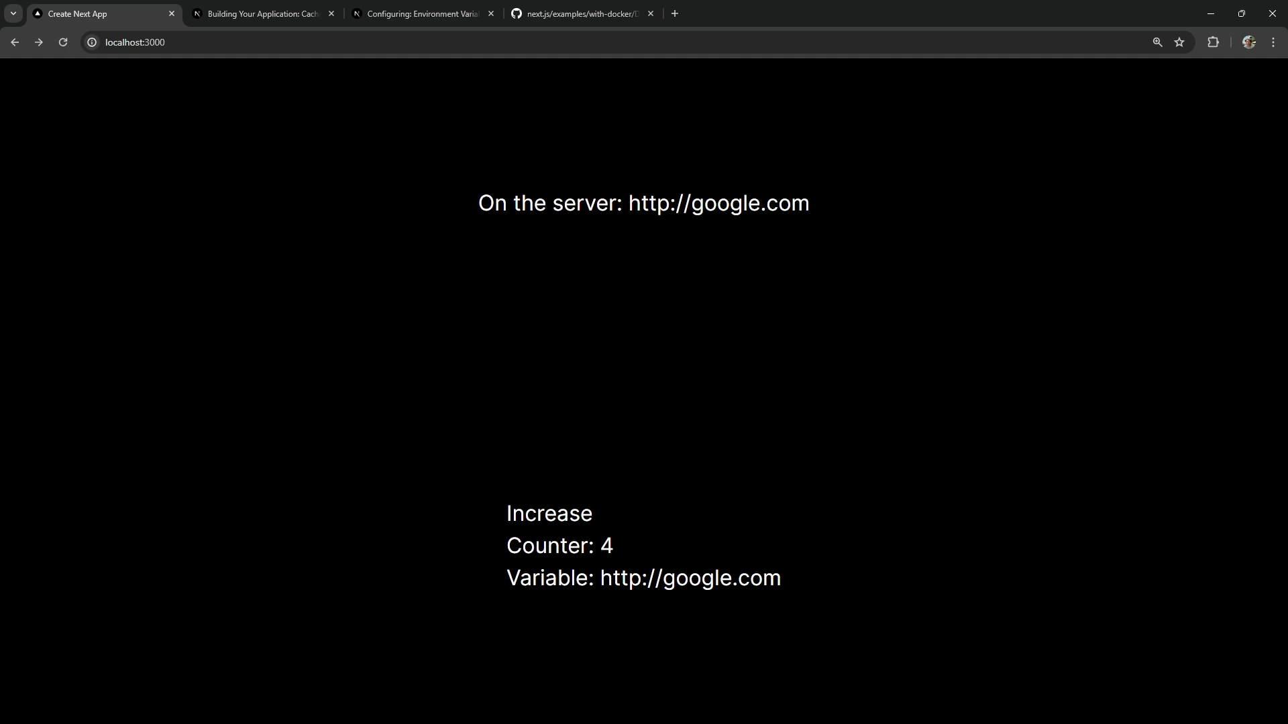
{"action": "mouse_move", "coordinate": [665, 256]}
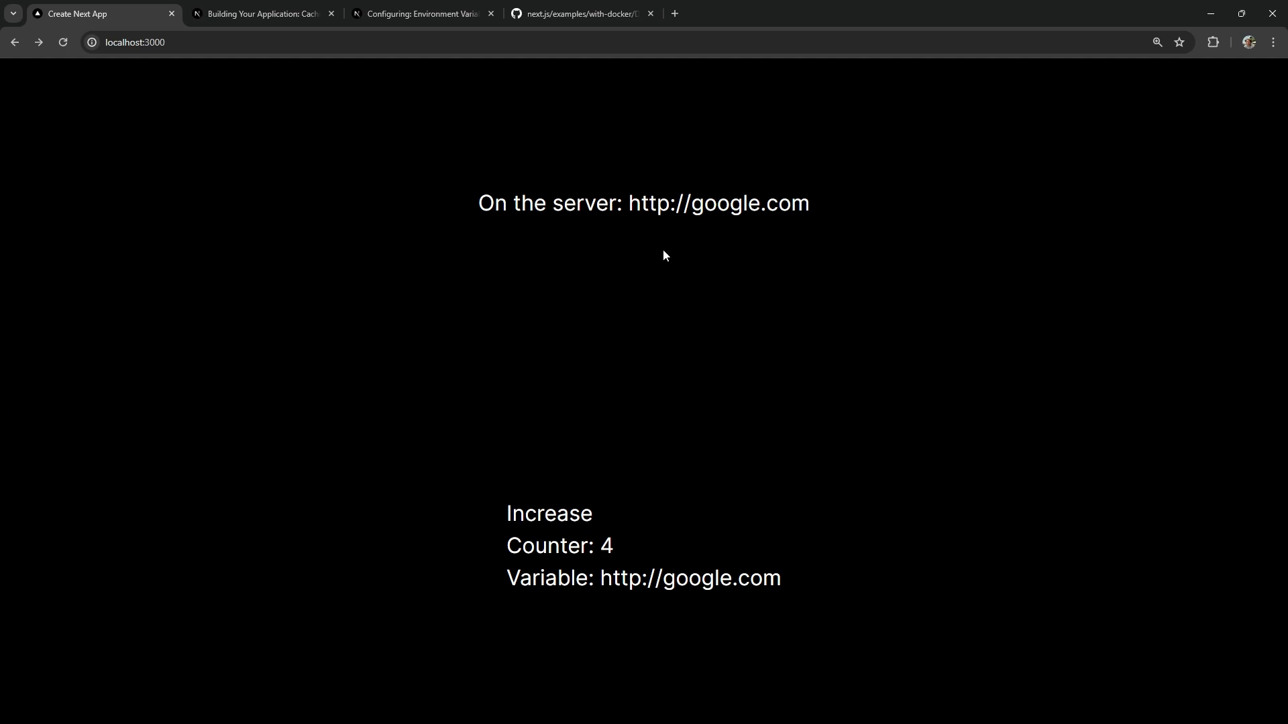
{"action": "double_click", "coordinate": [717, 203]}
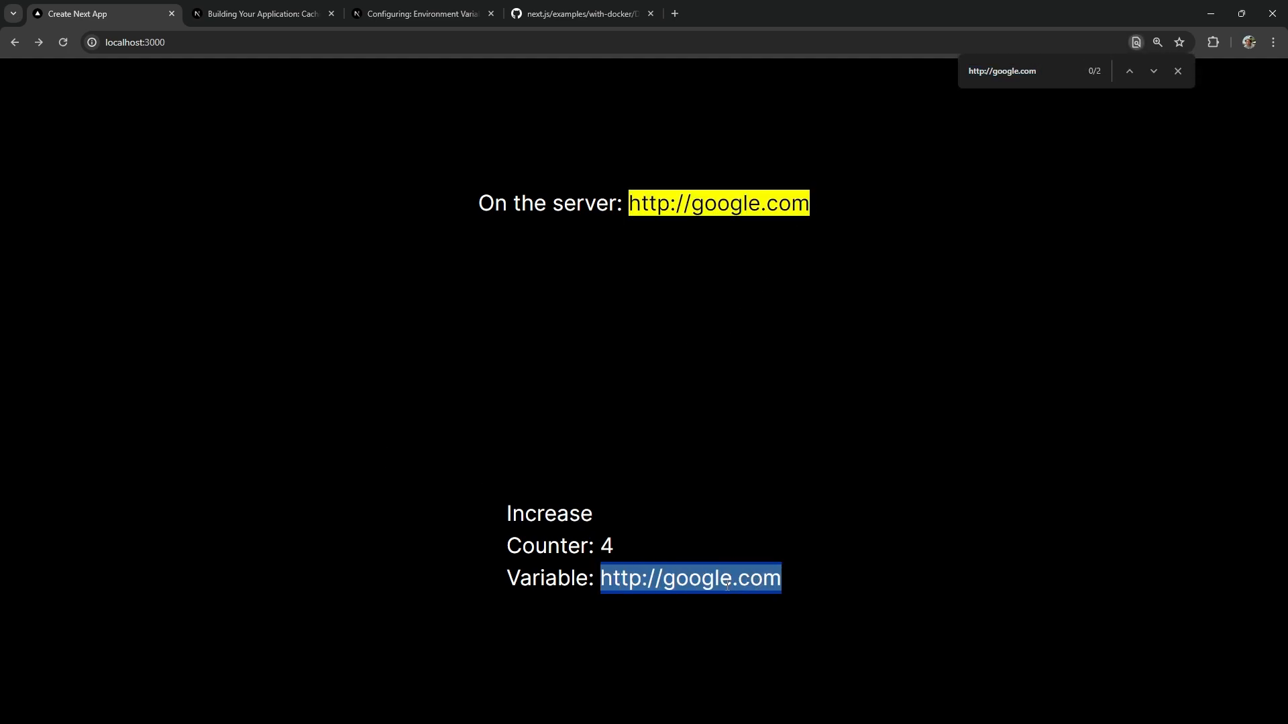
{"action": "mouse_move", "coordinate": [363, 594]}
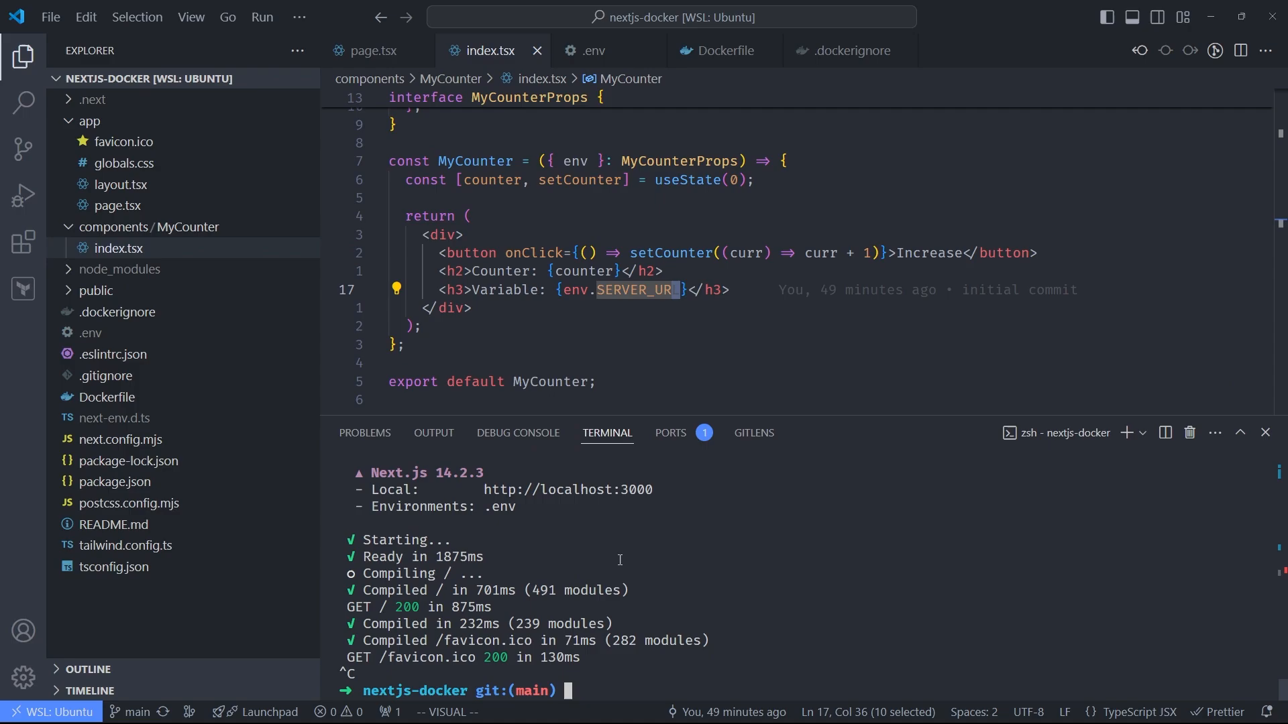
Step: Build the nextjs-docker image, then run it on port 3000 with SERVER_URL=api.my-server.com
{"action": "type", "text": "docker buildx build . -t nextjs-docker"}
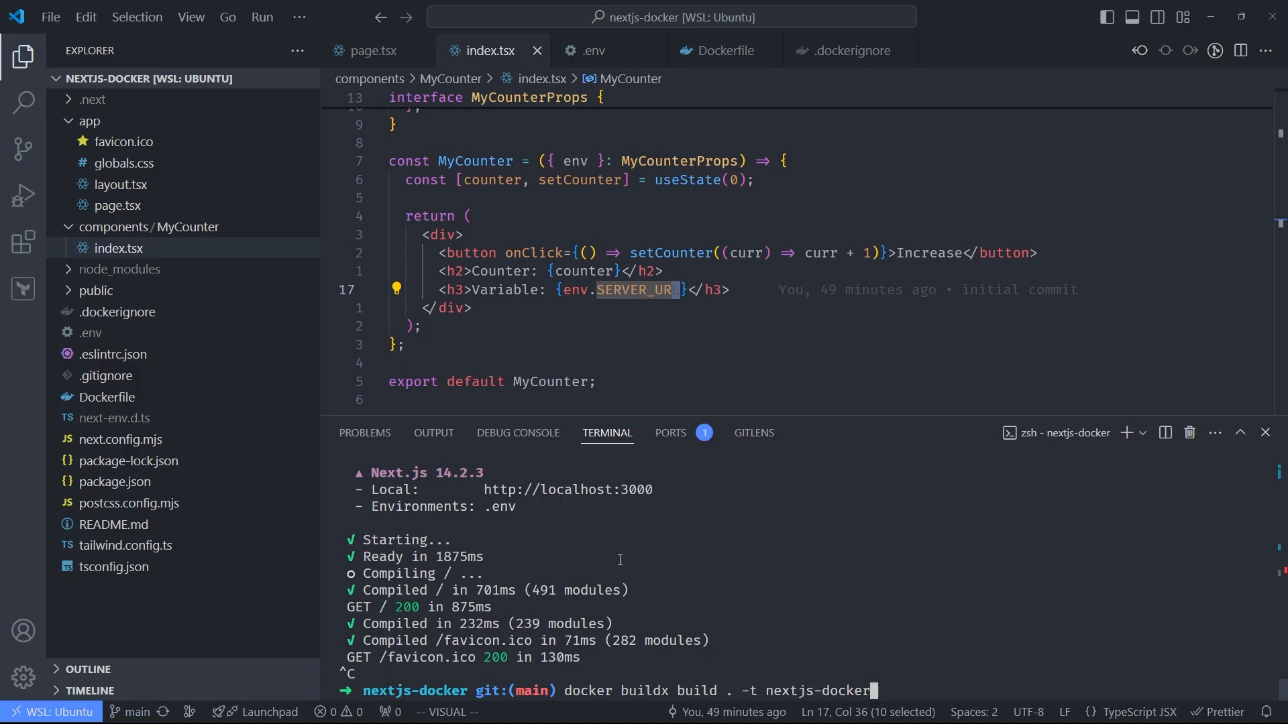
{"action": "key", "text": "Return"}
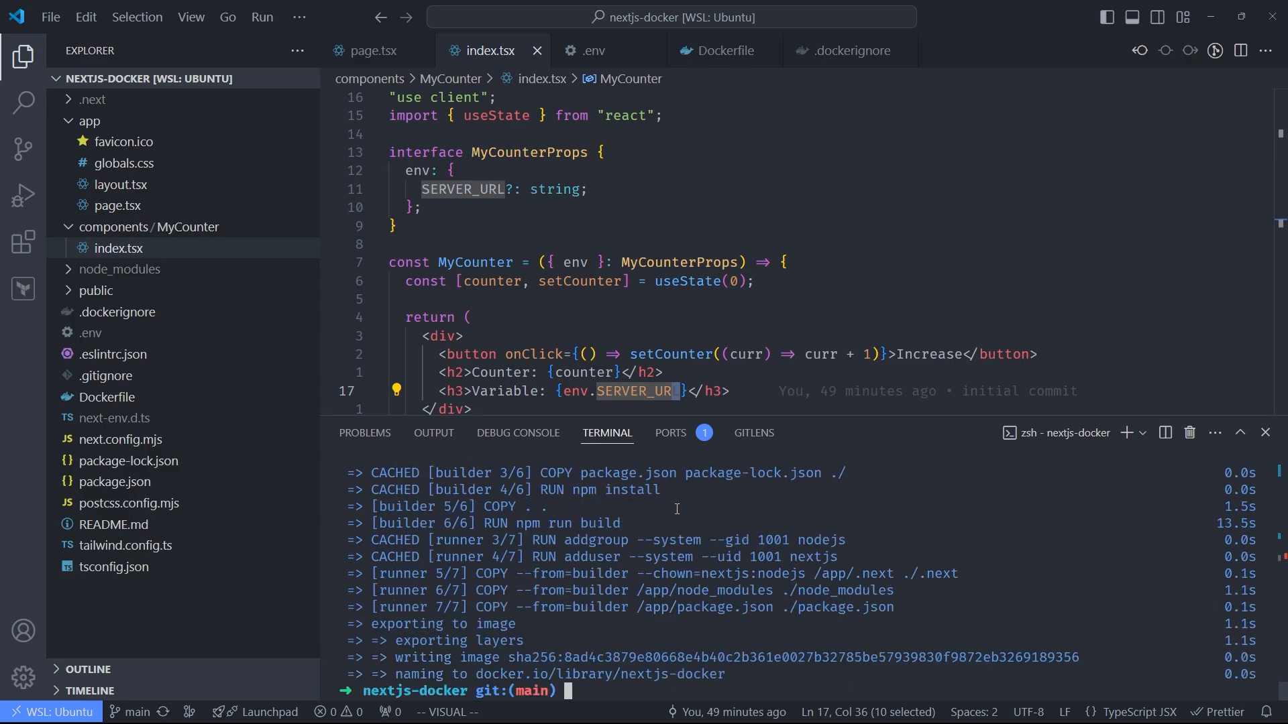
{"action": "type", "text": "nix-shell -p nodejs_20"}
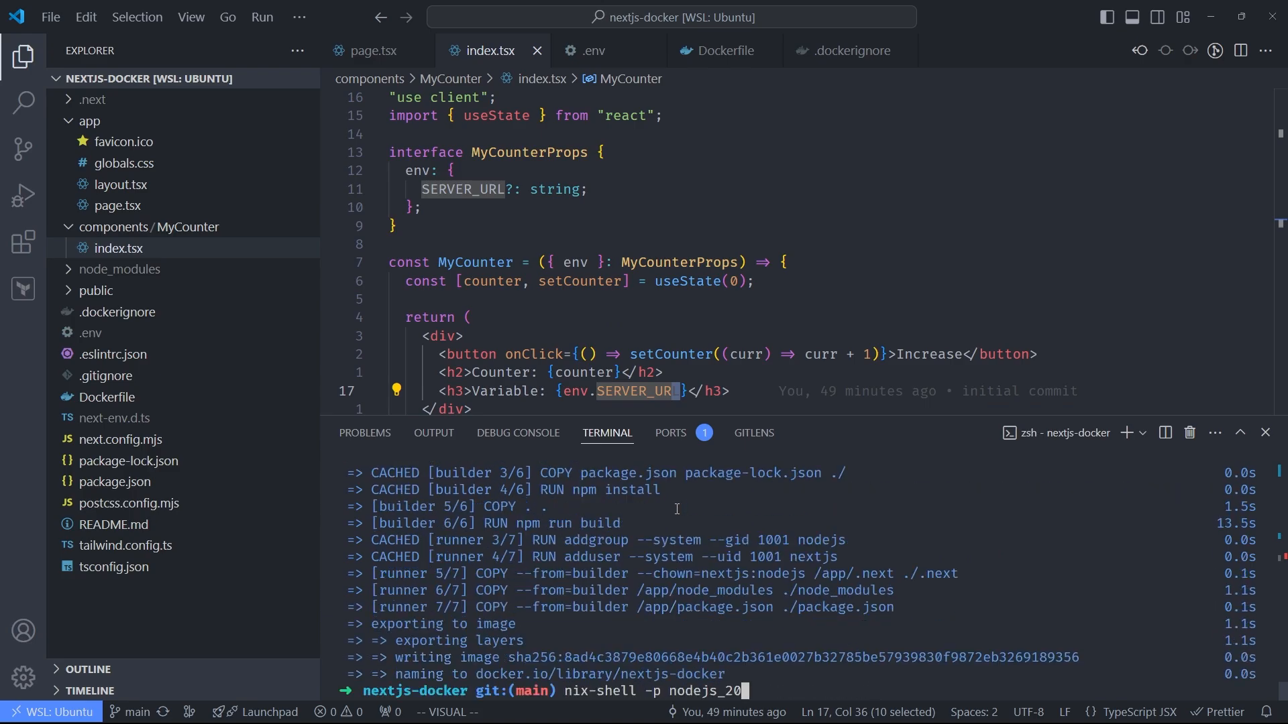
{"action": "type", "text": "docker run -p 3000:3000 -e SERVER_URL=api.my-server.com nextjs-docker"}
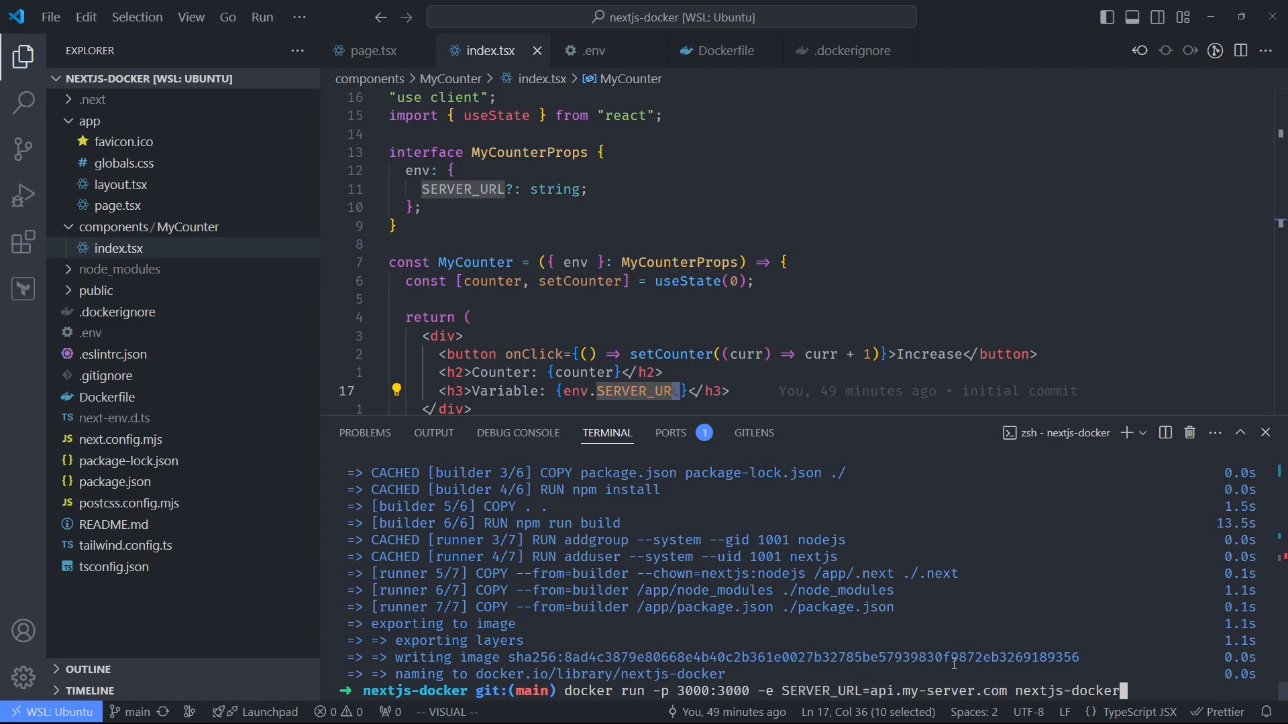
{"action": "key", "text": "Return"}
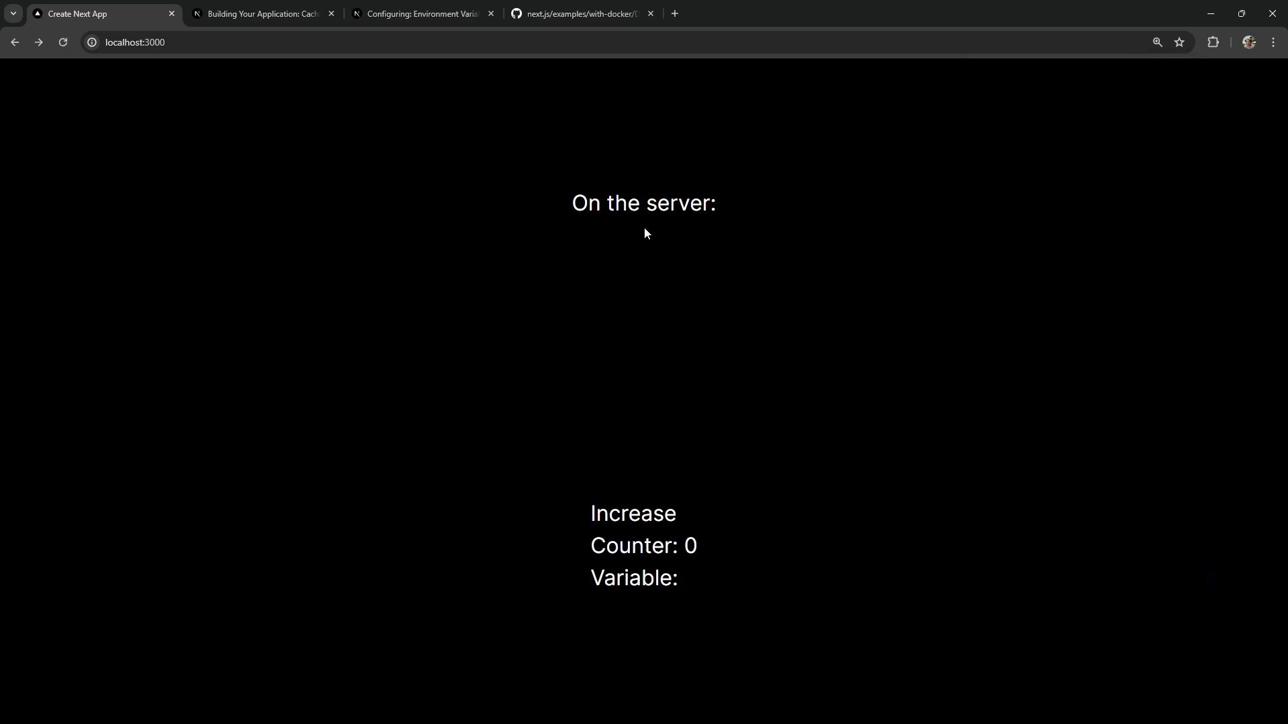
{"action": "mouse_move", "coordinate": [696, 241]}
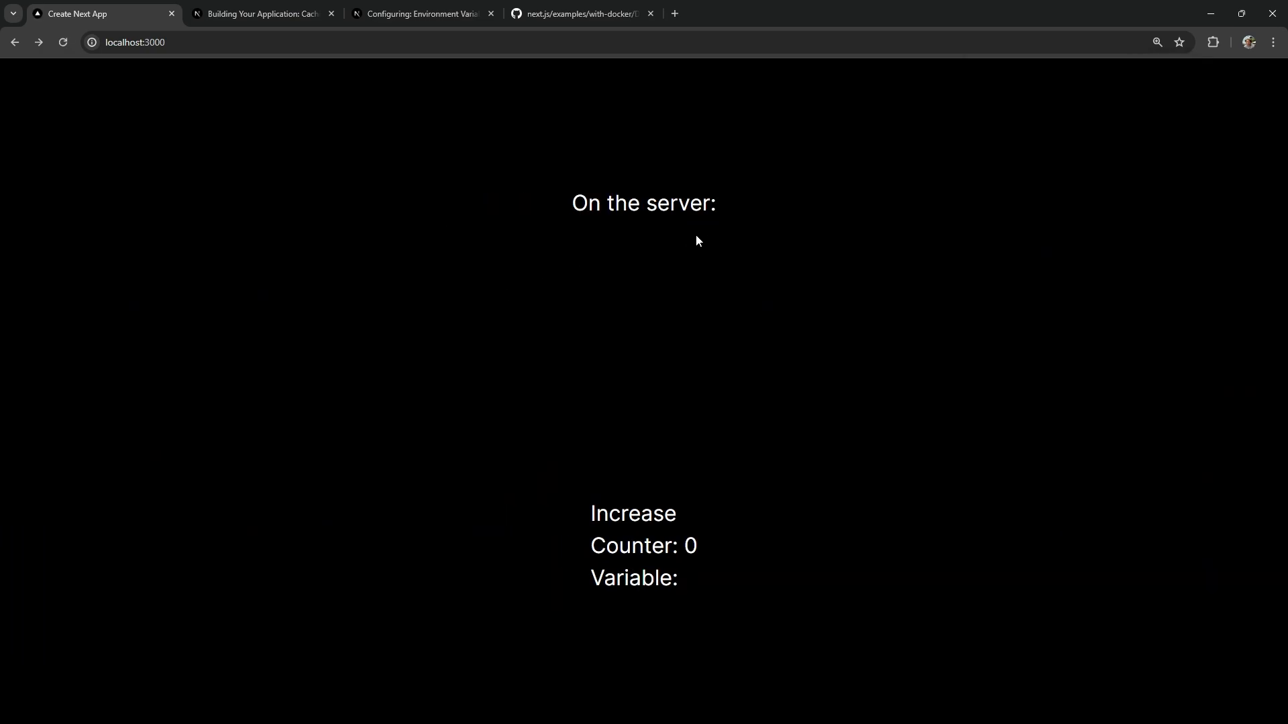
{"action": "mouse_move", "coordinate": [645, 567]}
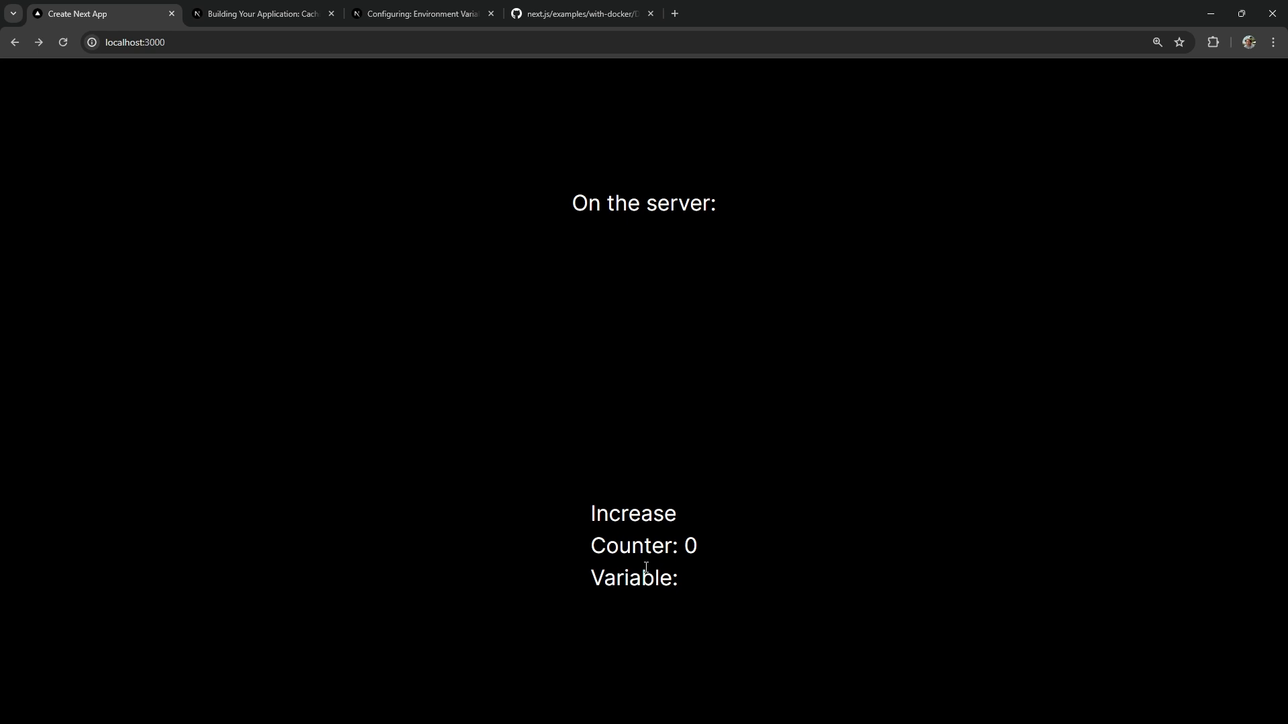
Step: Increase the localhost:3000 counter to 4, noting the blank server and client values
{"action": "left_click", "coordinate": [632, 513]}
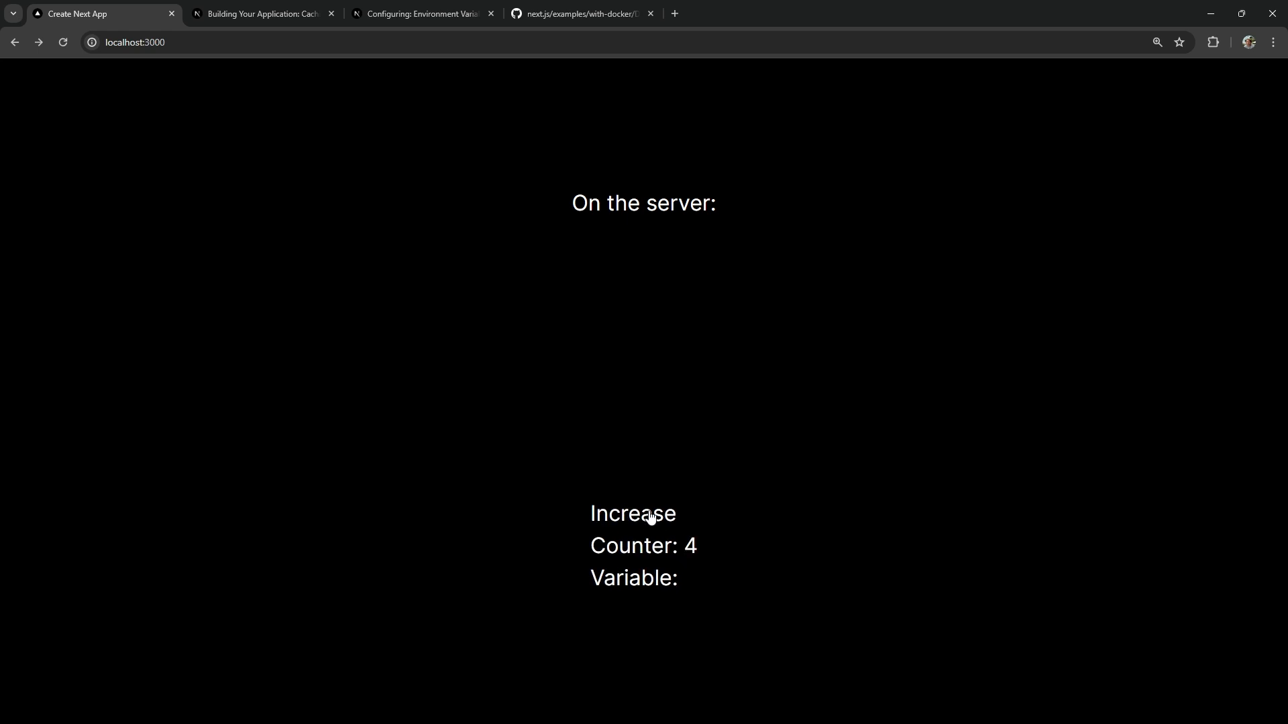
{"action": "mouse_move", "coordinate": [603, 450]}
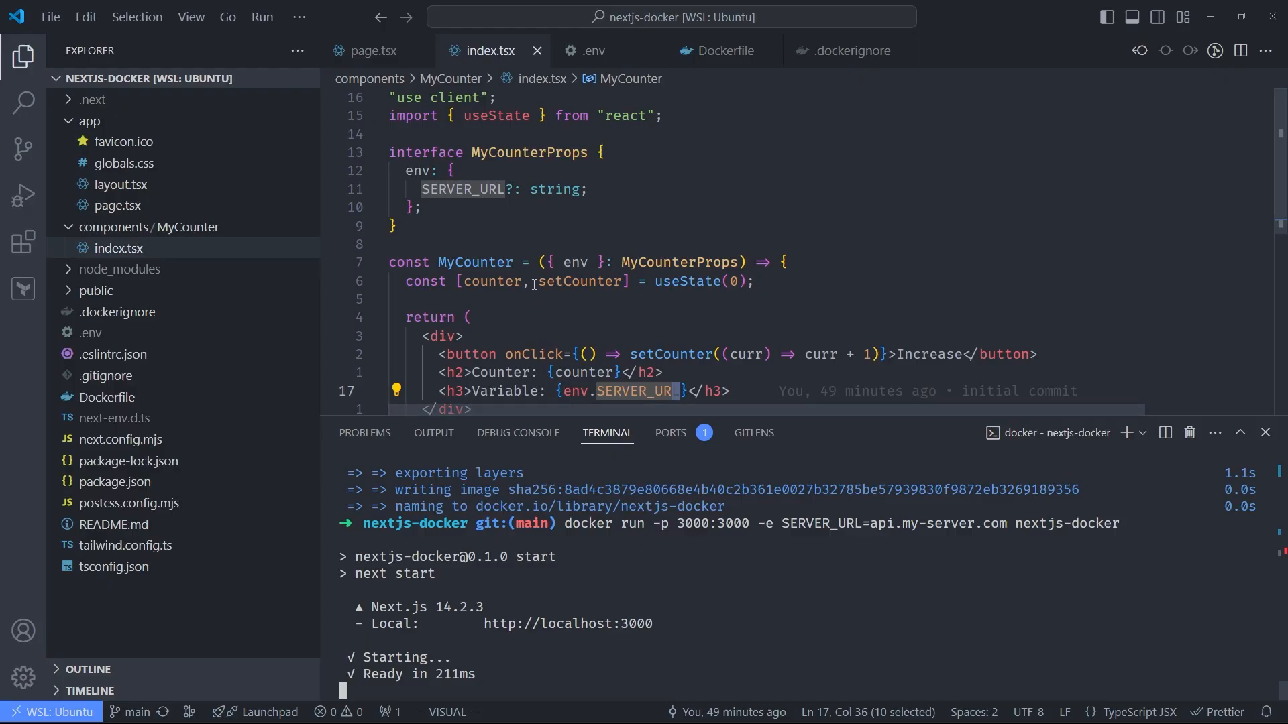
{"action": "mouse_move", "coordinate": [544, 215]}
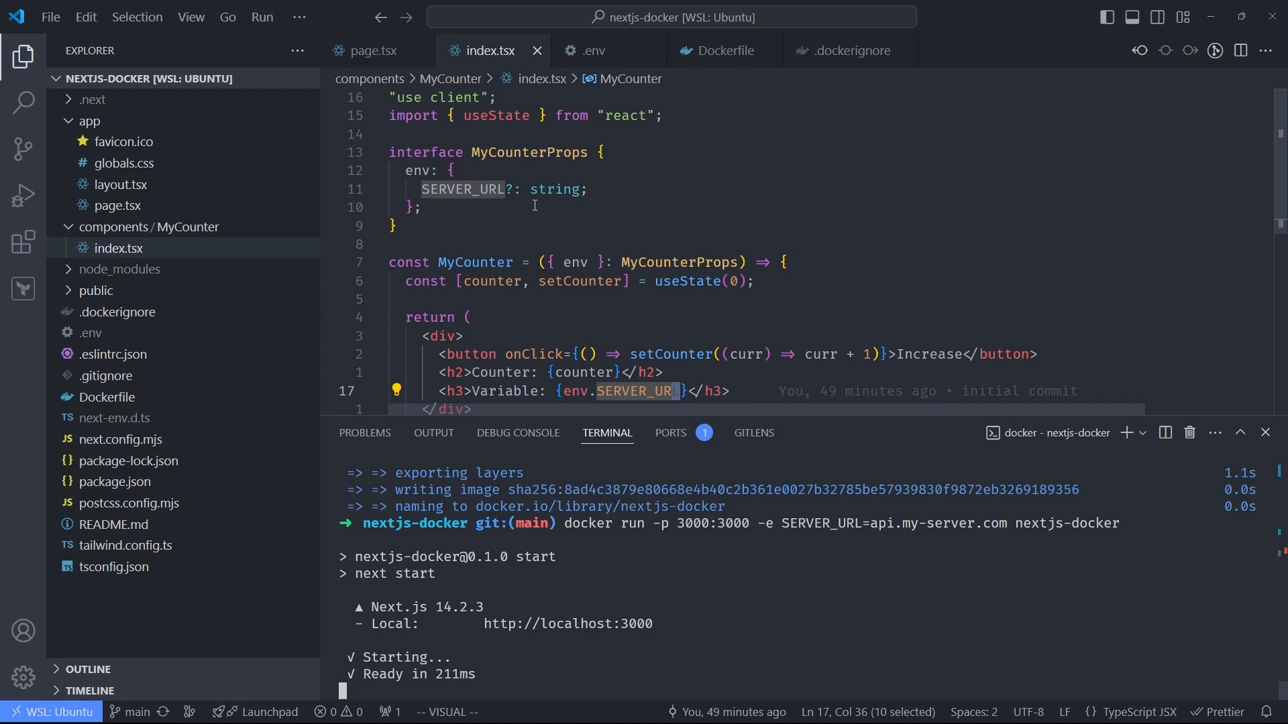
{"action": "mouse_move", "coordinate": [537, 230]}
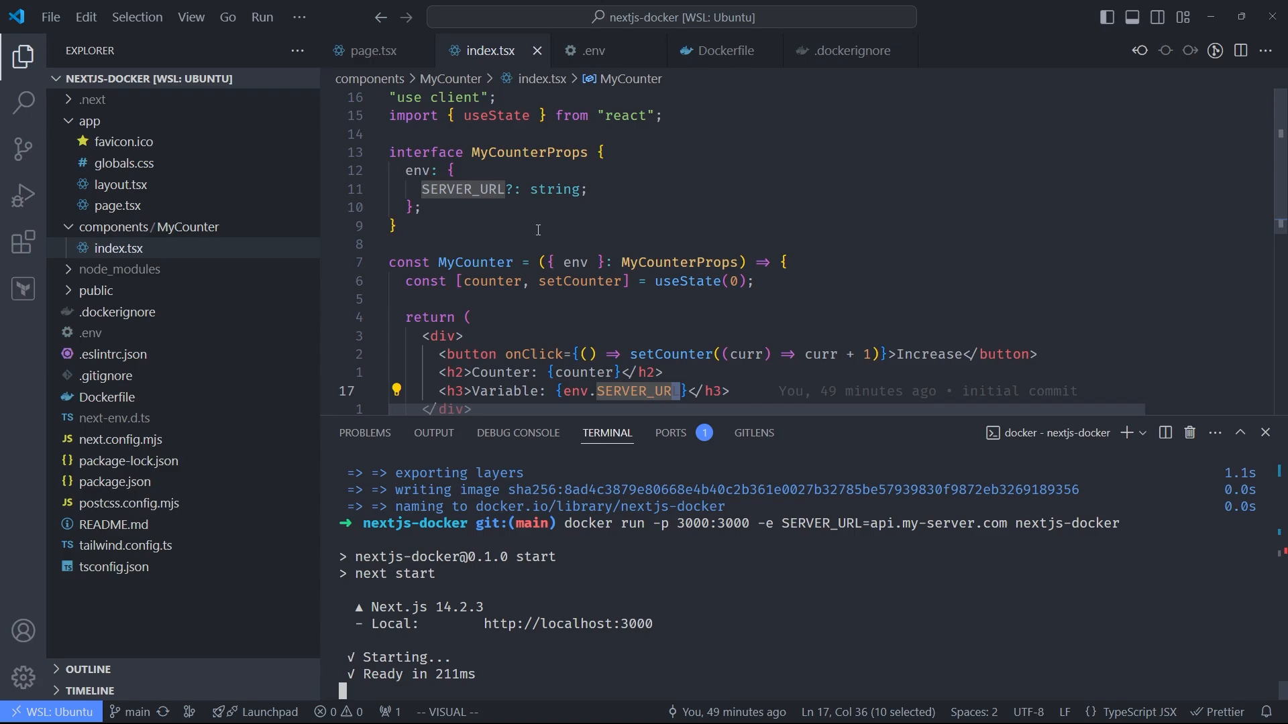
Step: Add export const dynamic = 'force-dynamic' below the import in app/page.tsx
{"action": "left_click", "coordinate": [371, 50]}
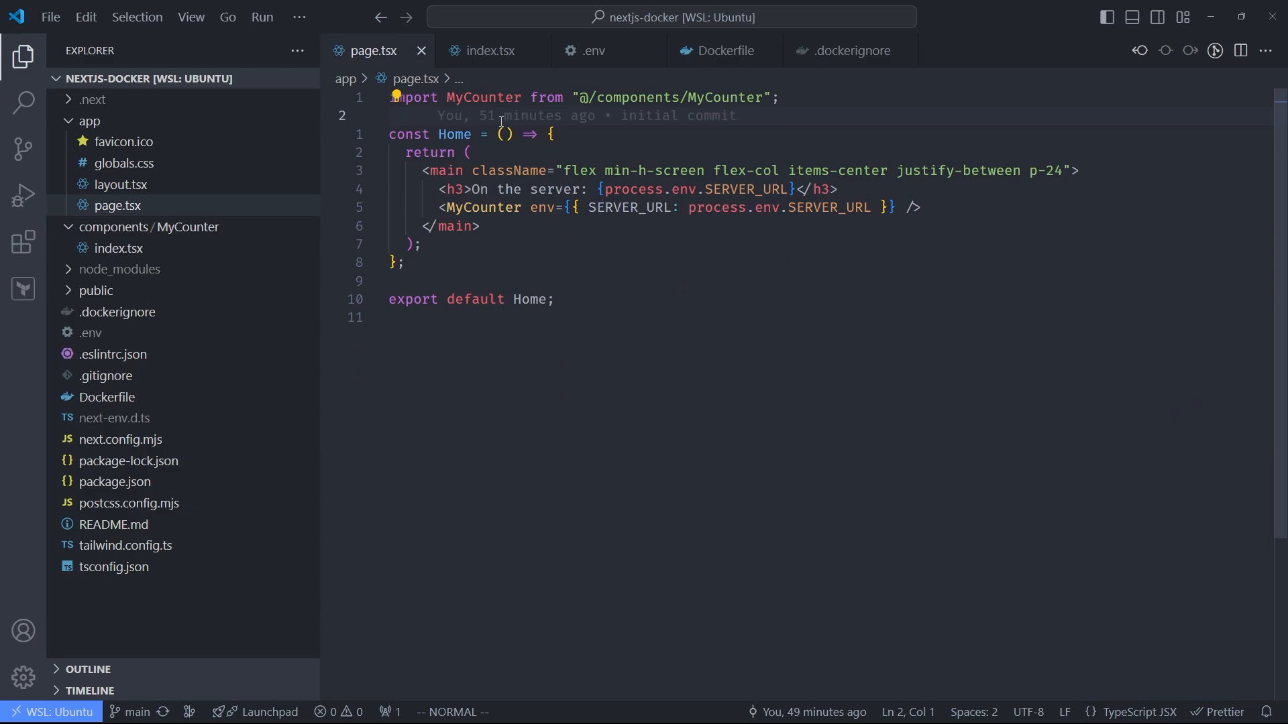
{"action": "type", "text": "const"}
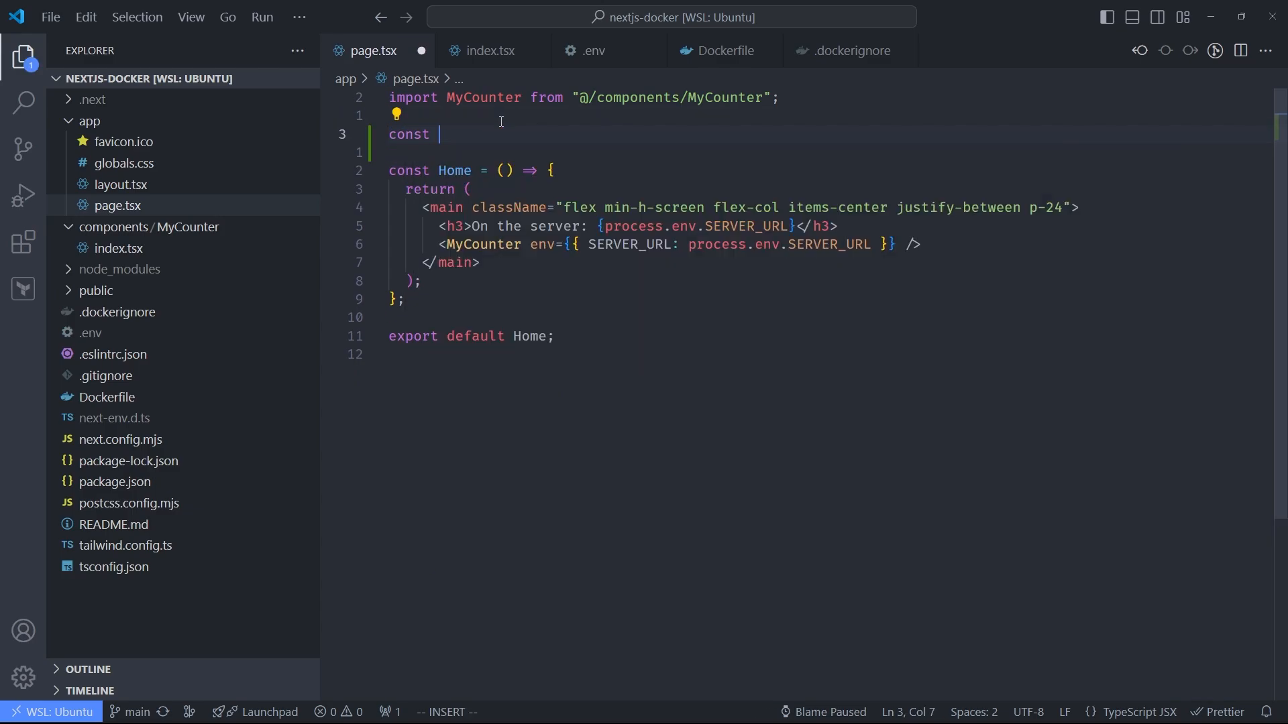
{"action": "type", "text": "export c"}
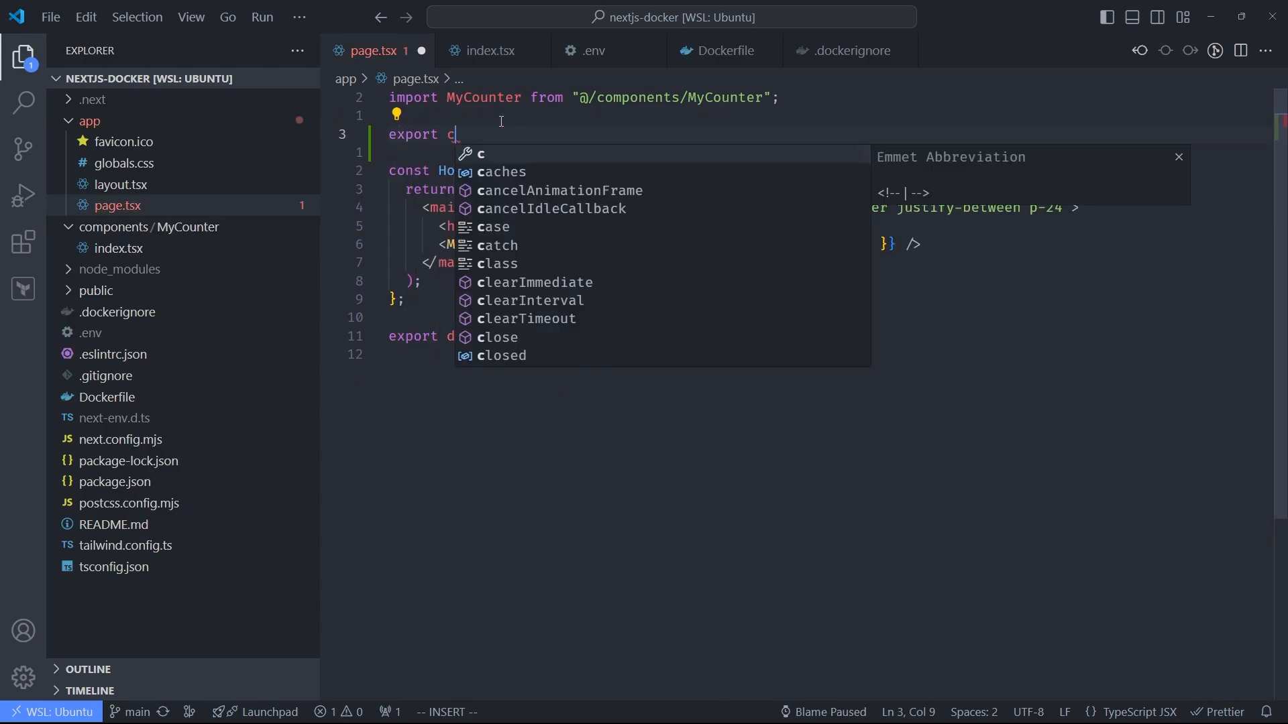
{"action": "type", "text": "onst dynamic ="}
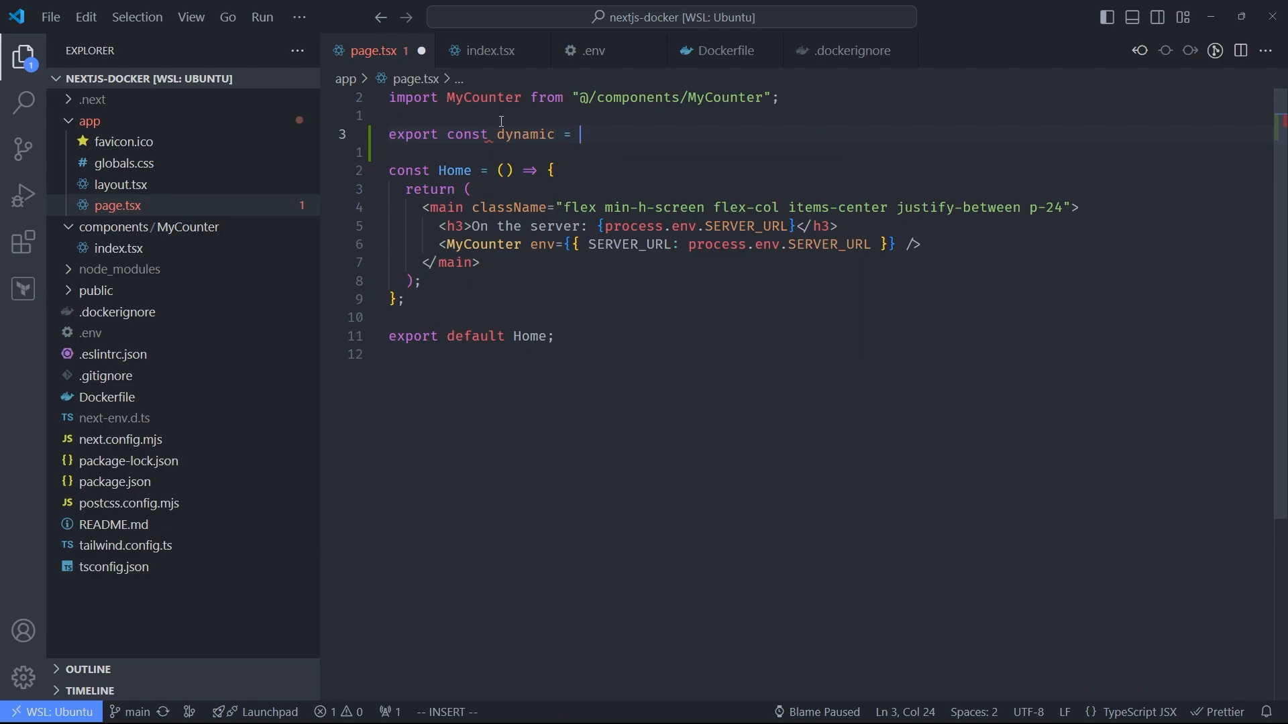
{"action": "type", "text": "'force-d'"}
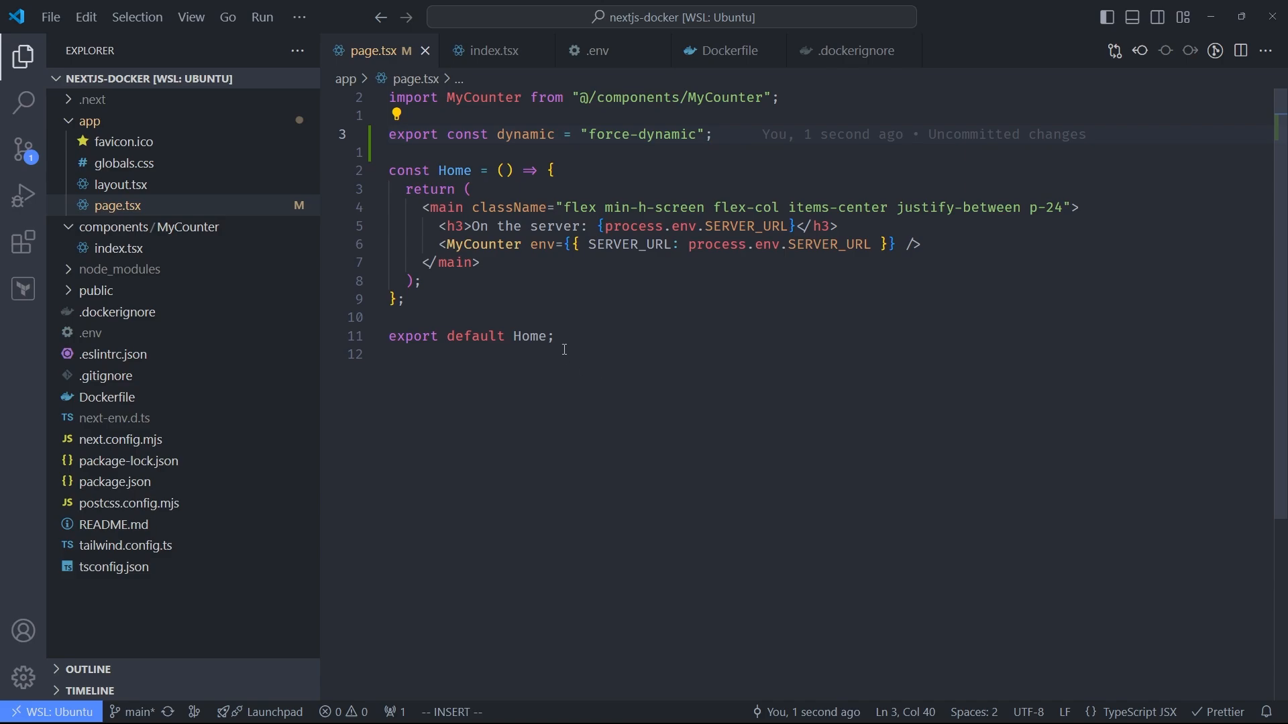
{"action": "mouse_move", "coordinate": [570, 310]}
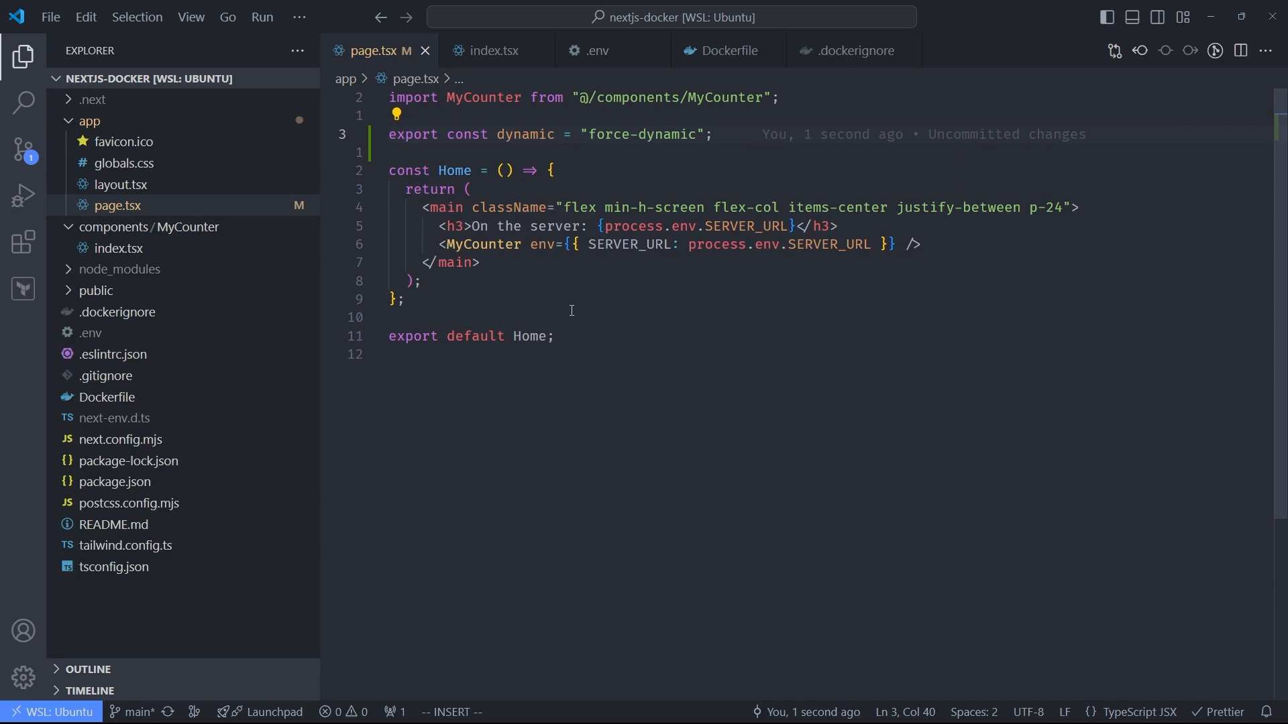
{"action": "mouse_move", "coordinate": [578, 302]}
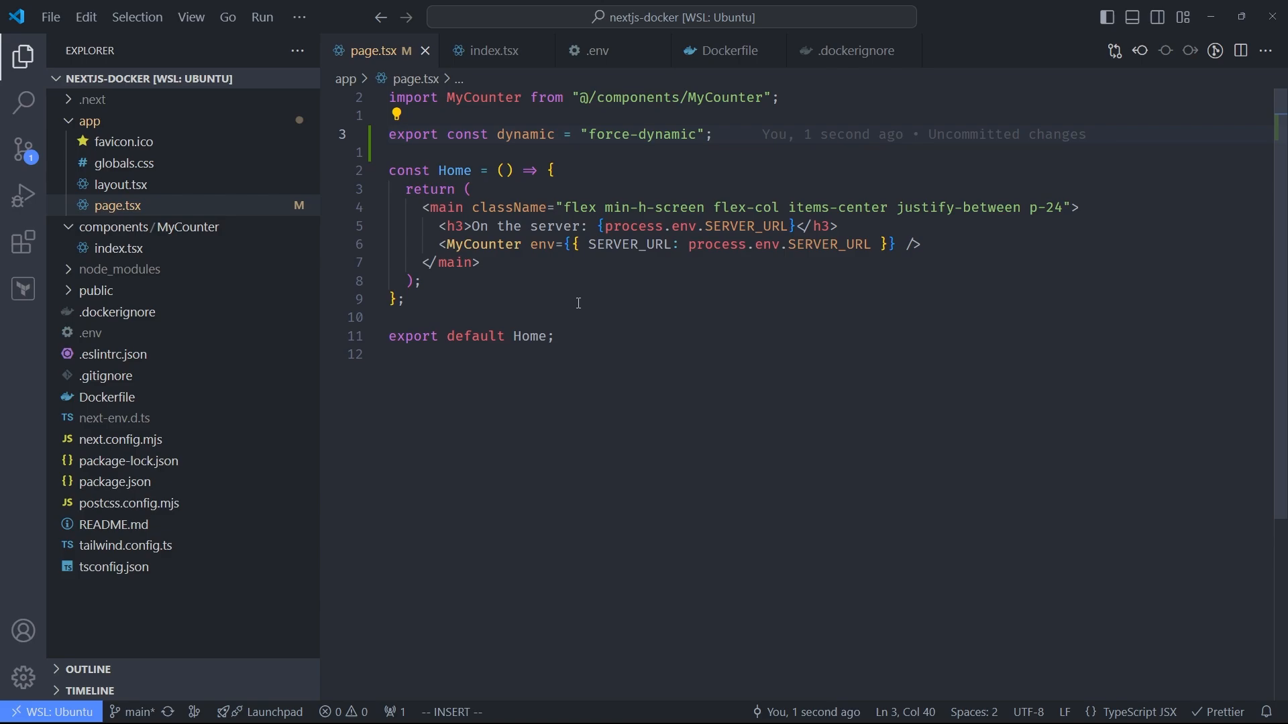
{"action": "mouse_move", "coordinate": [582, 307]}
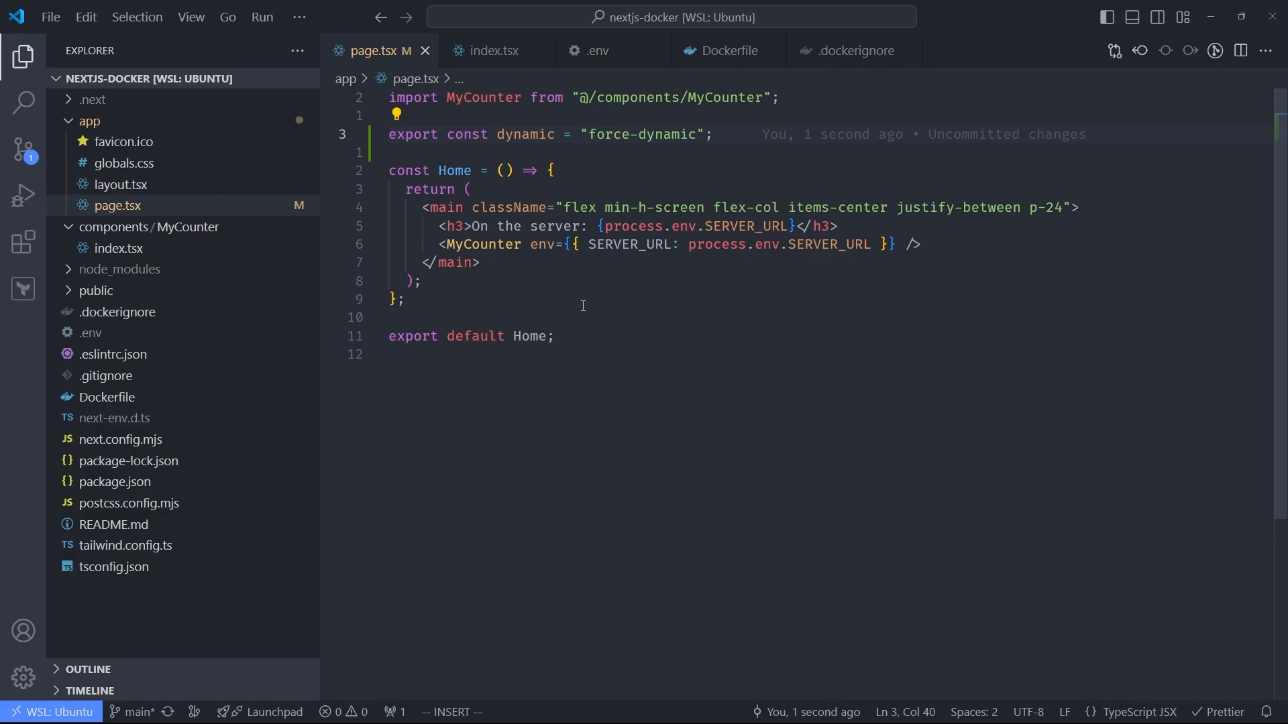
{"action": "mouse_move", "coordinate": [592, 297]}
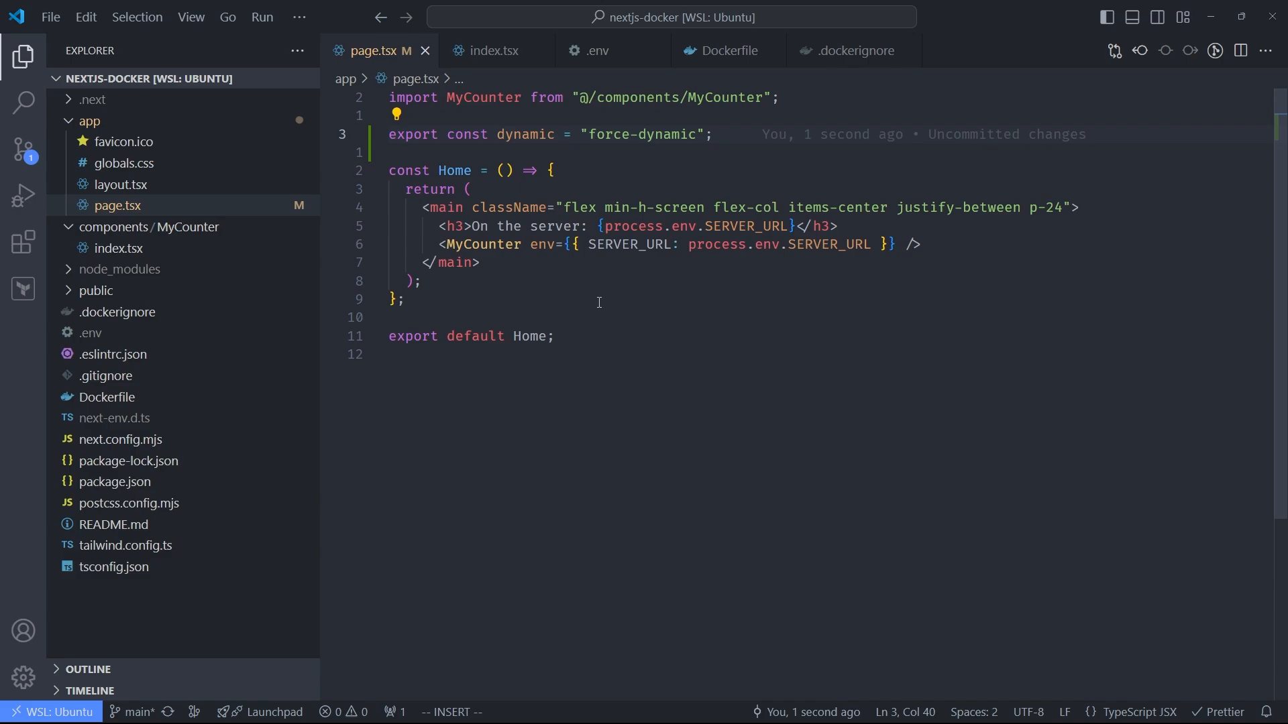
{"action": "mouse_move", "coordinate": [598, 296]}
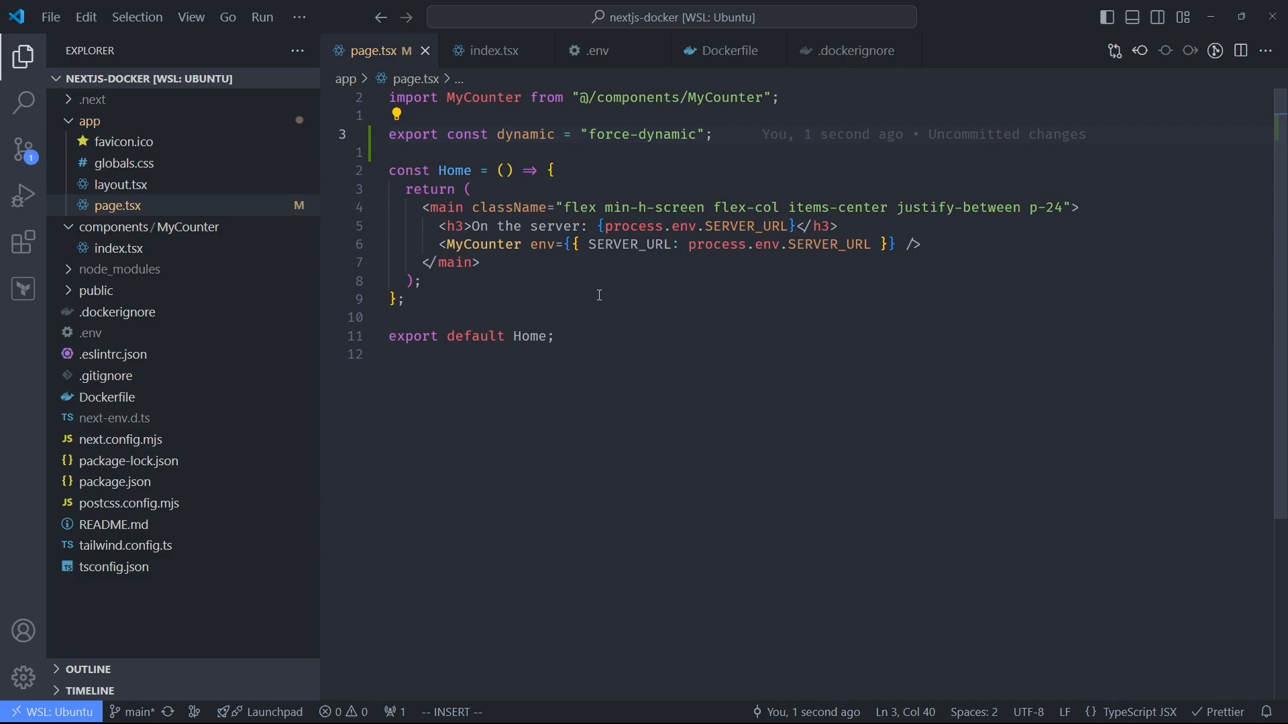
{"action": "mouse_move", "coordinate": [617, 277]}
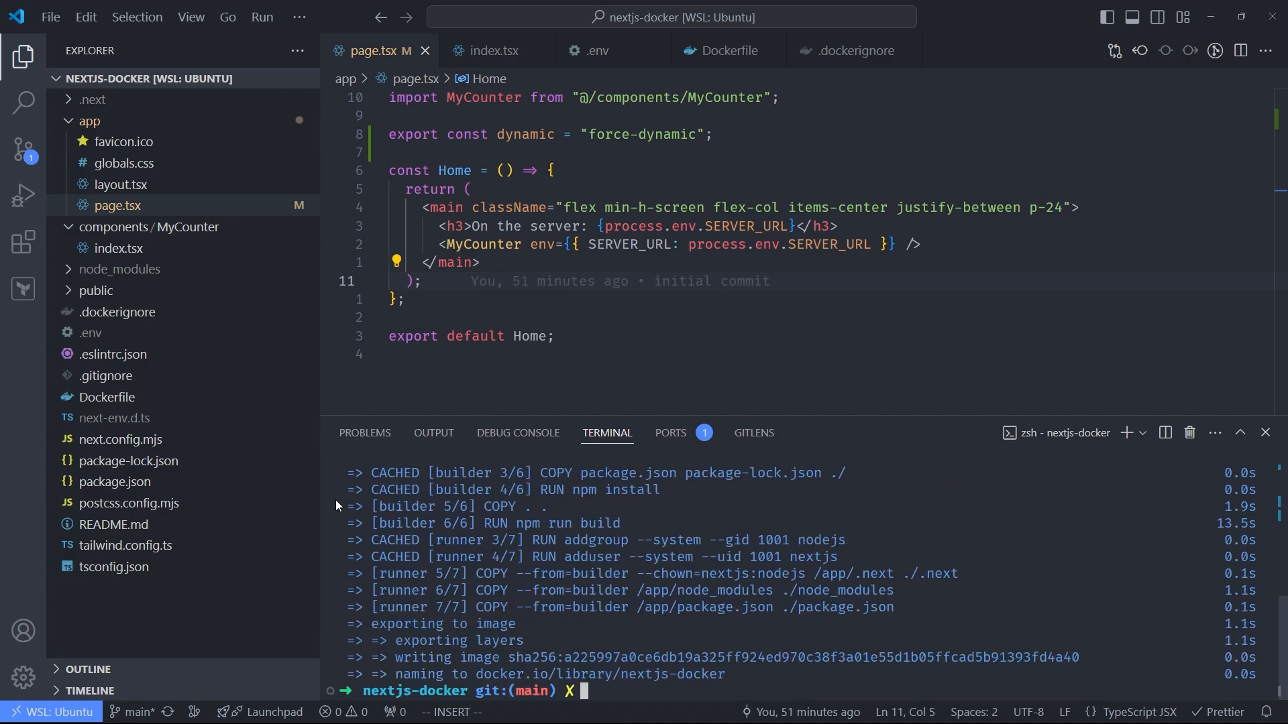
Step: Run the rebuilt nextjs-docker container on port 3000 with SERVER_URL=api.my-server.com
{"action": "type", "text": "docker run -p 3000:3000 -e SERVER_URL=api.my-server.com nextjs-docker"}
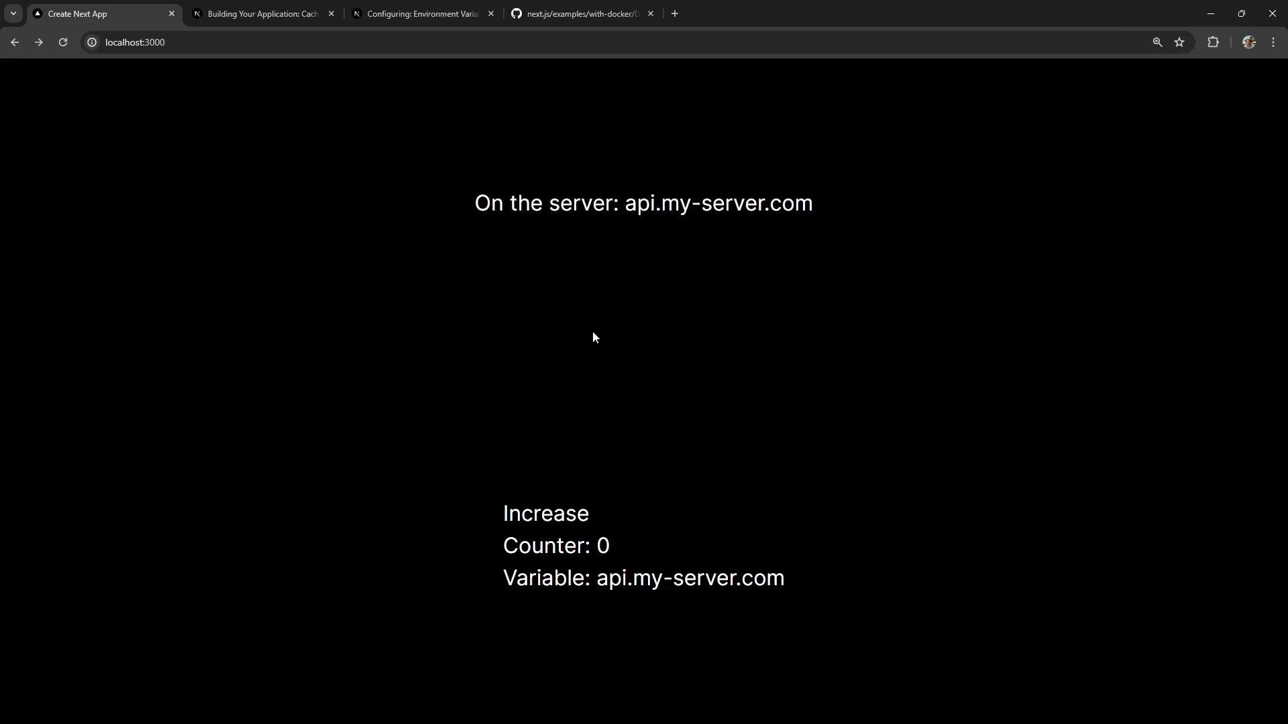
{"action": "left_click", "coordinate": [545, 513]}
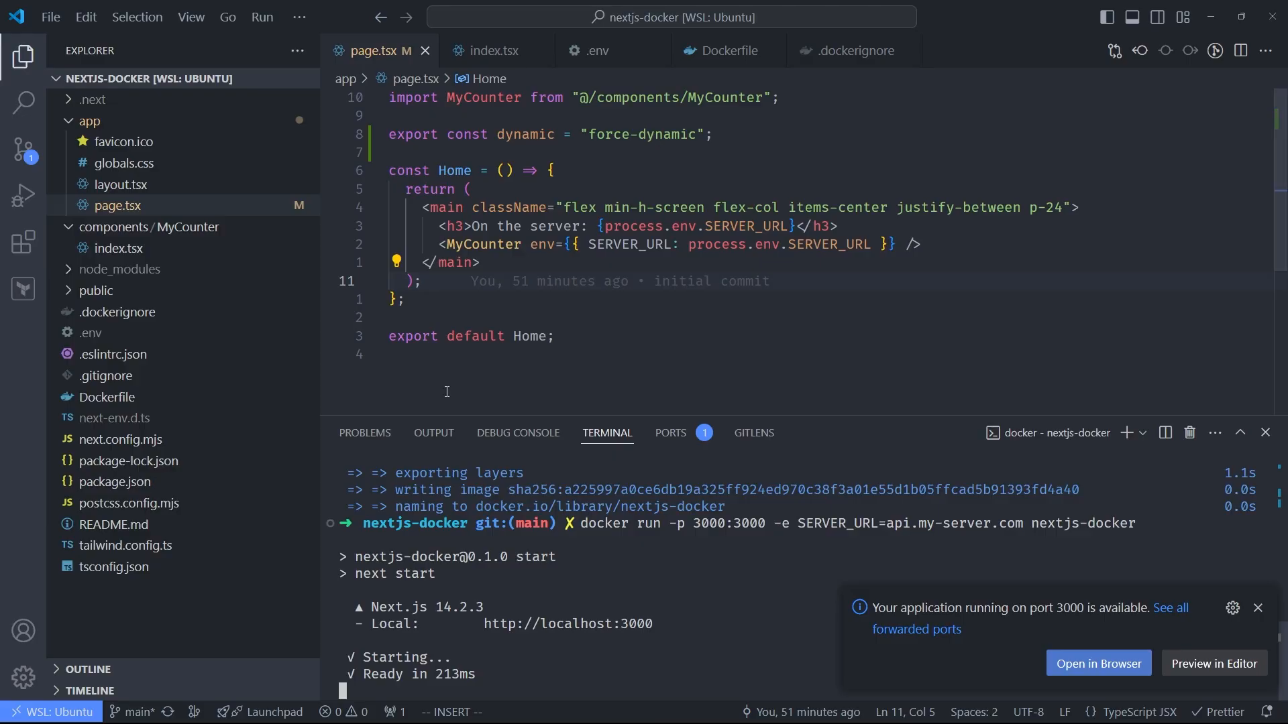
{"action": "mouse_move", "coordinate": [497, 352]}
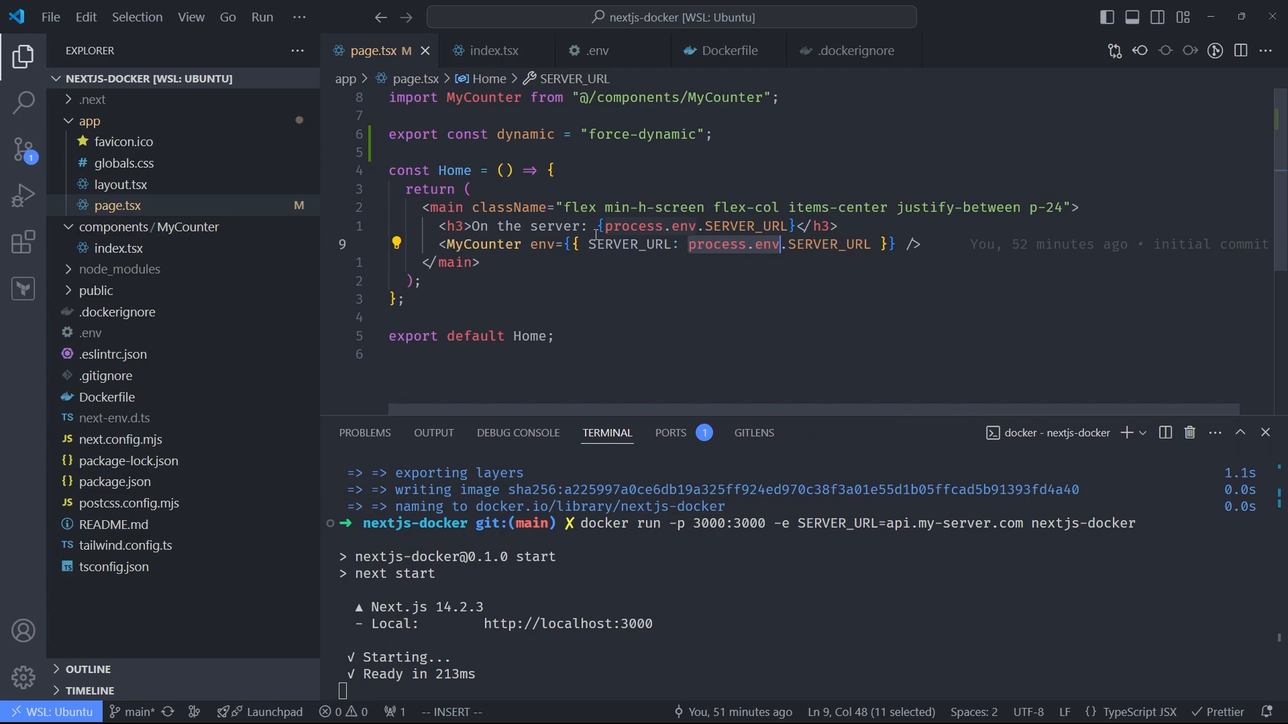
{"action": "mouse_move", "coordinate": [592, 230]}
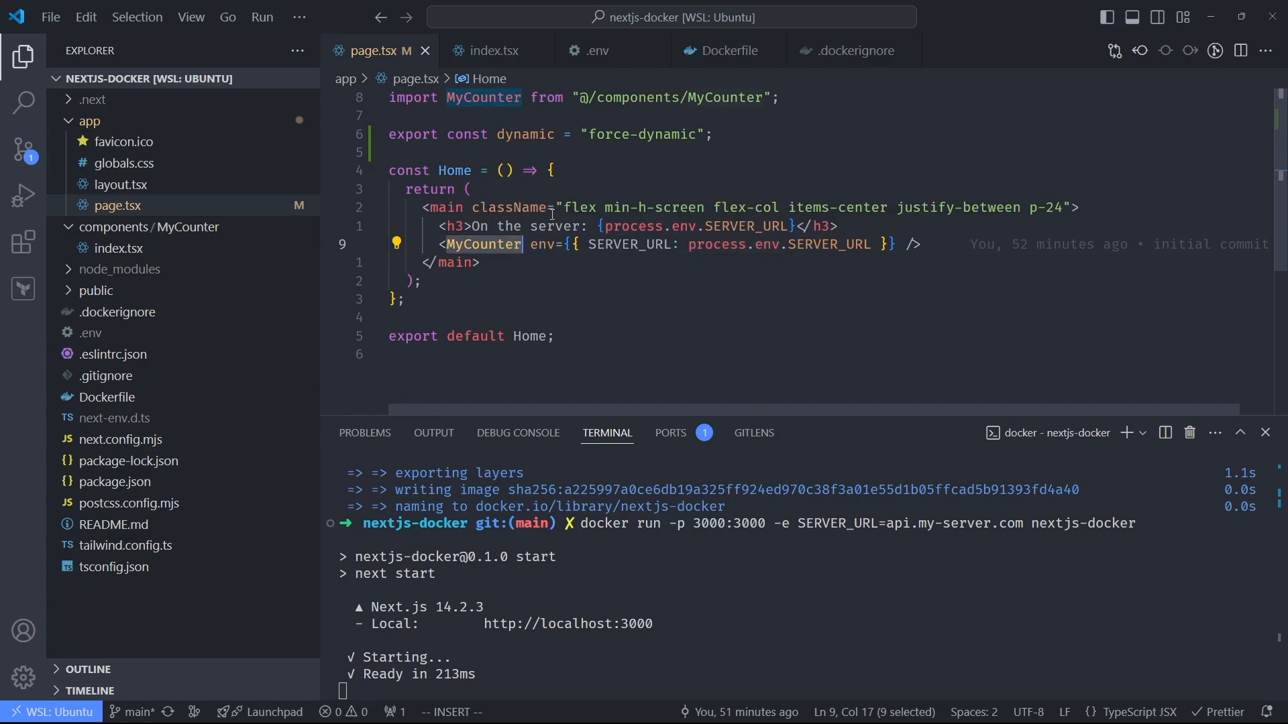
{"action": "mouse_move", "coordinate": [483, 244]}
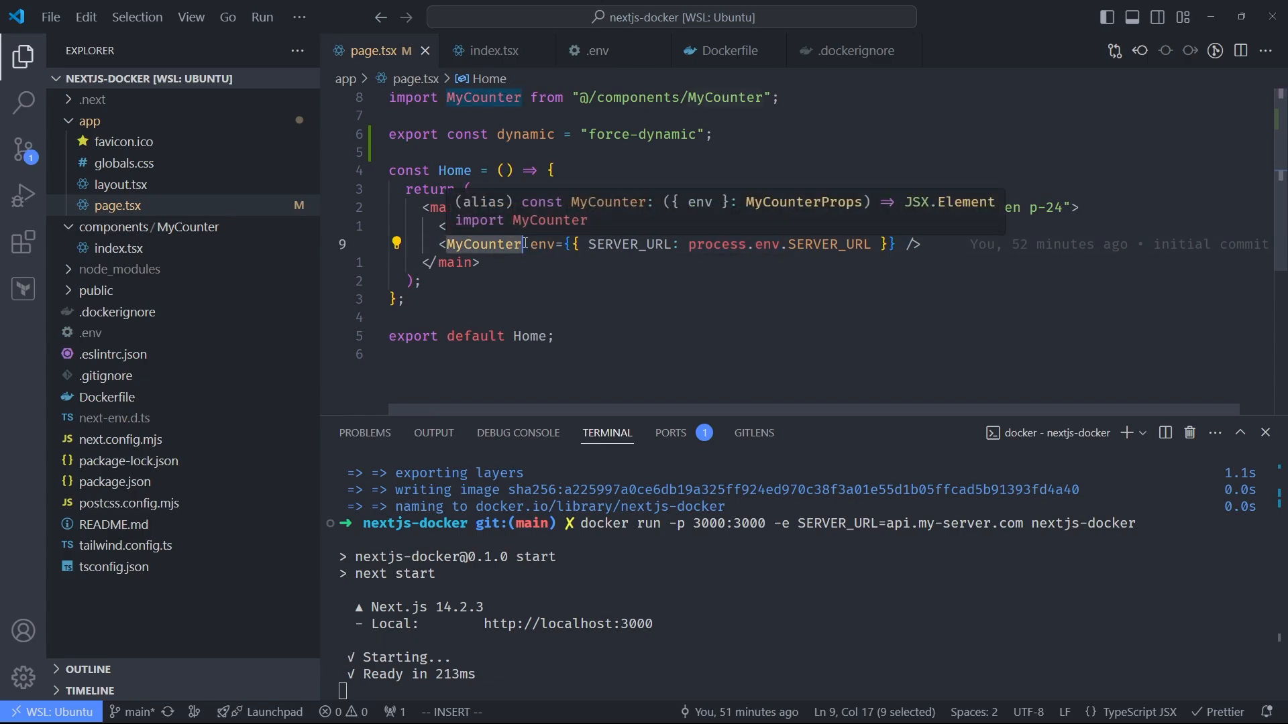